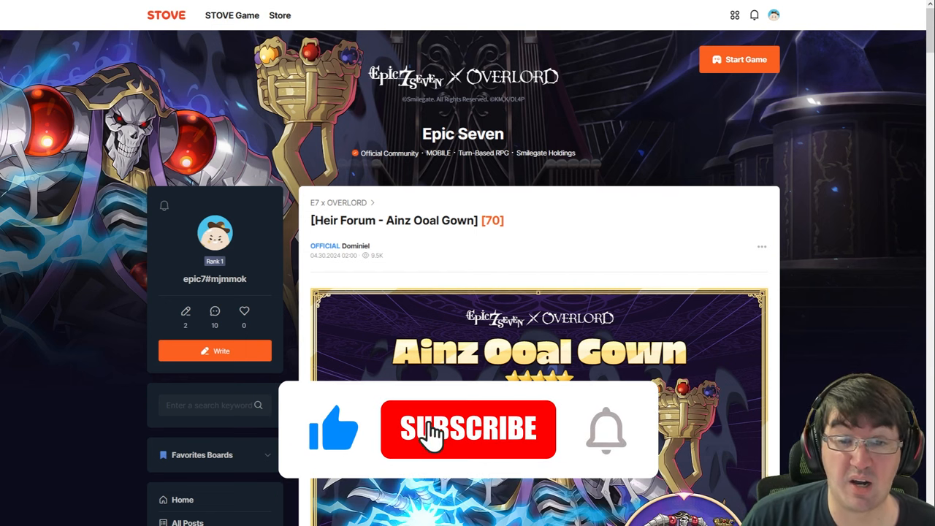
- Move down the Ainz Ooal Gown post past his base stats to the Lightning of Judgment skill and its enhancement table
left_click(468, 429)
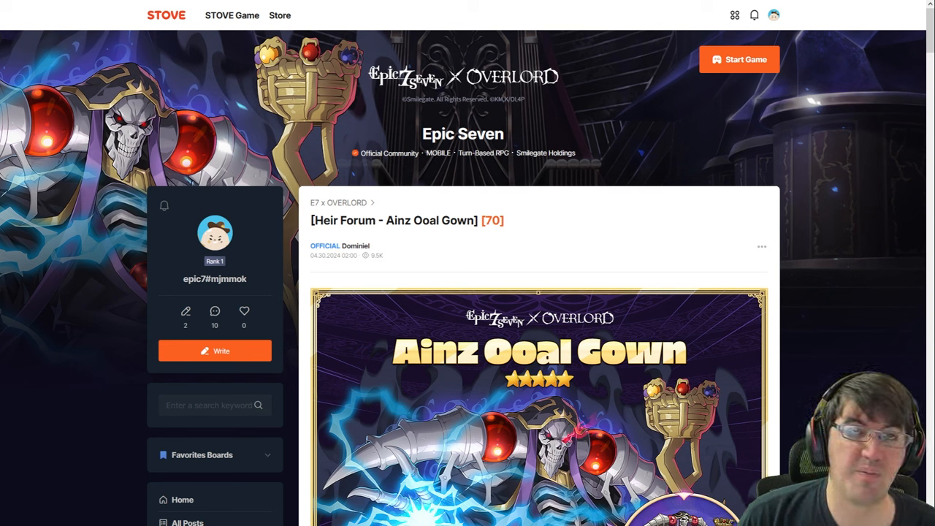
mouse_move(418, 260)
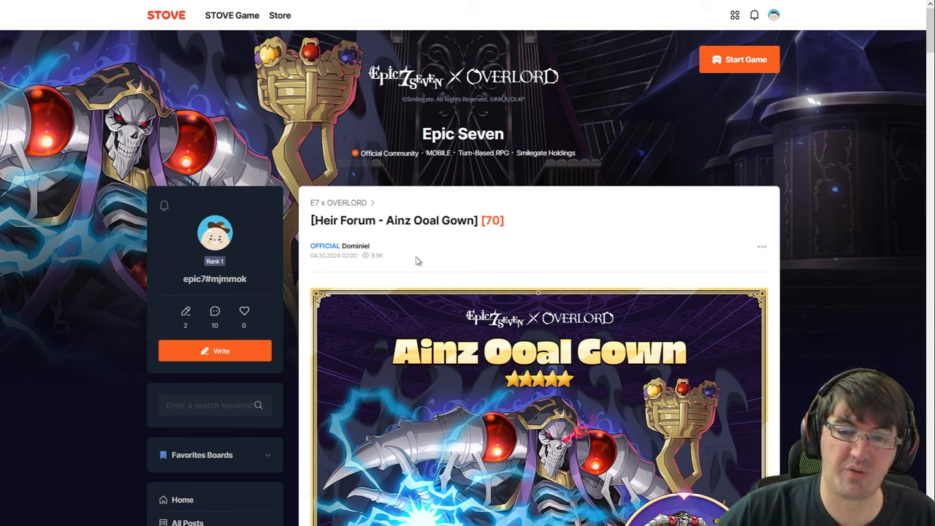
scroll("down", 3)
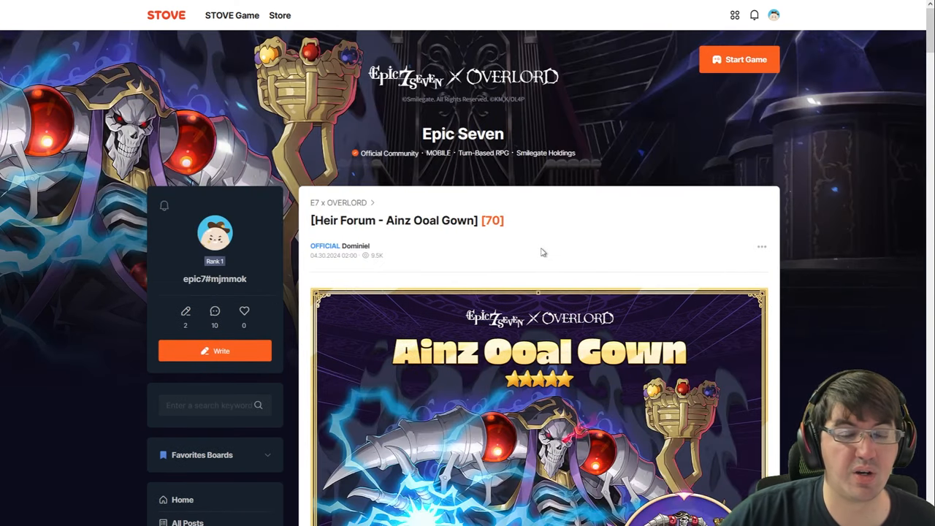
mouse_move(599, 257)
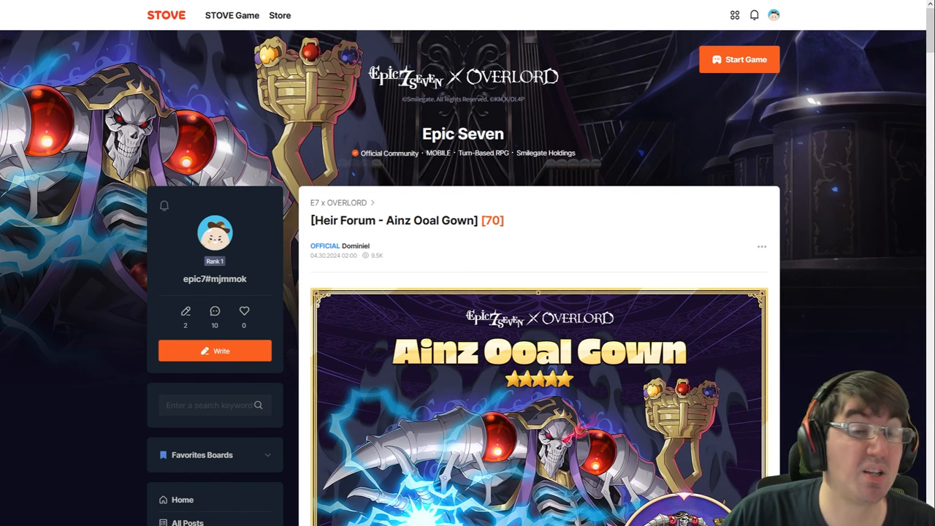
scroll("down", 3)
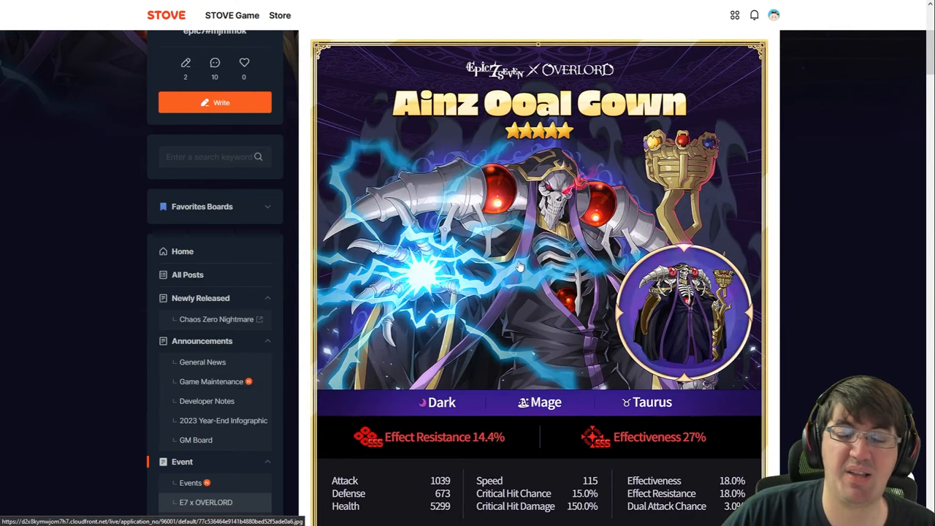
scroll("down", 3)
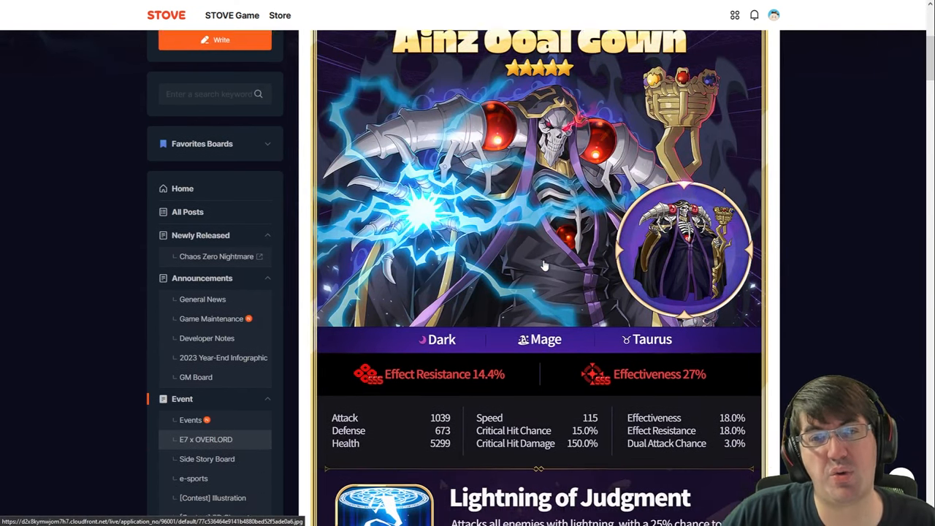
scroll("down", 3)
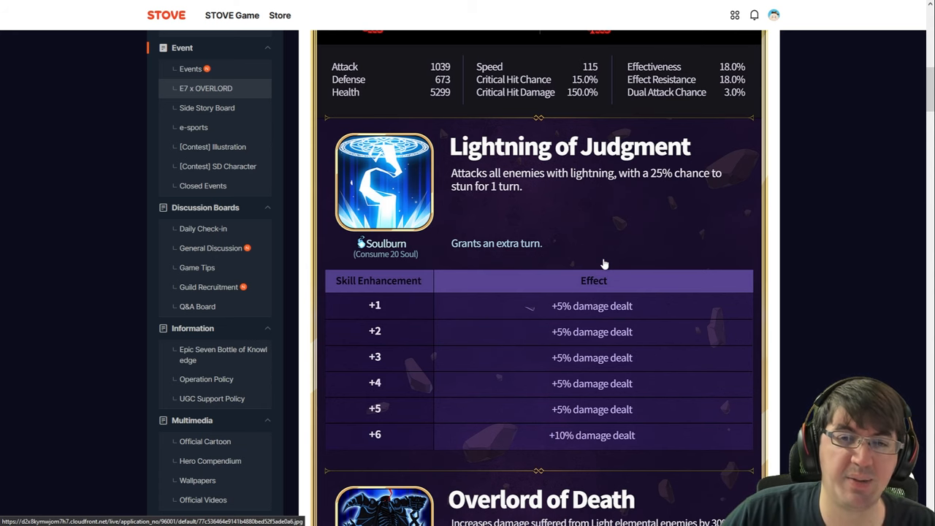
mouse_move(601, 257)
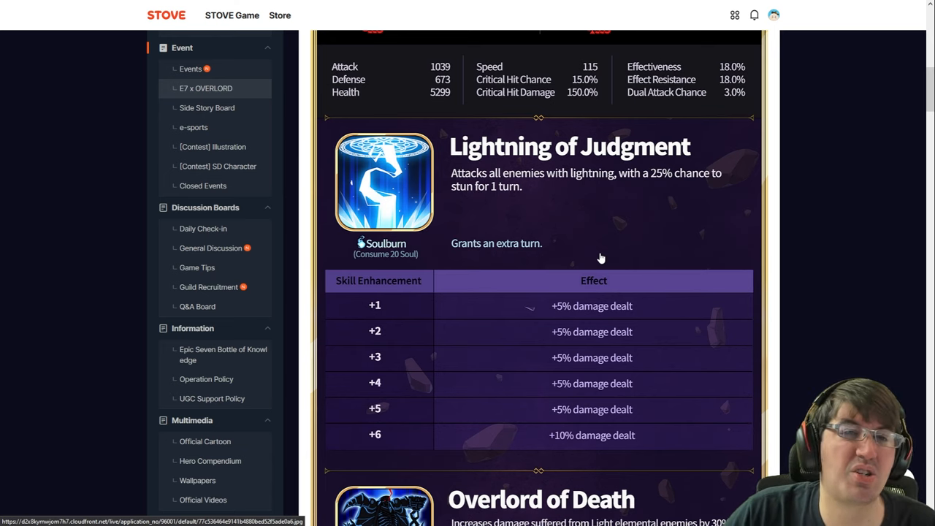
mouse_move(542, 213)
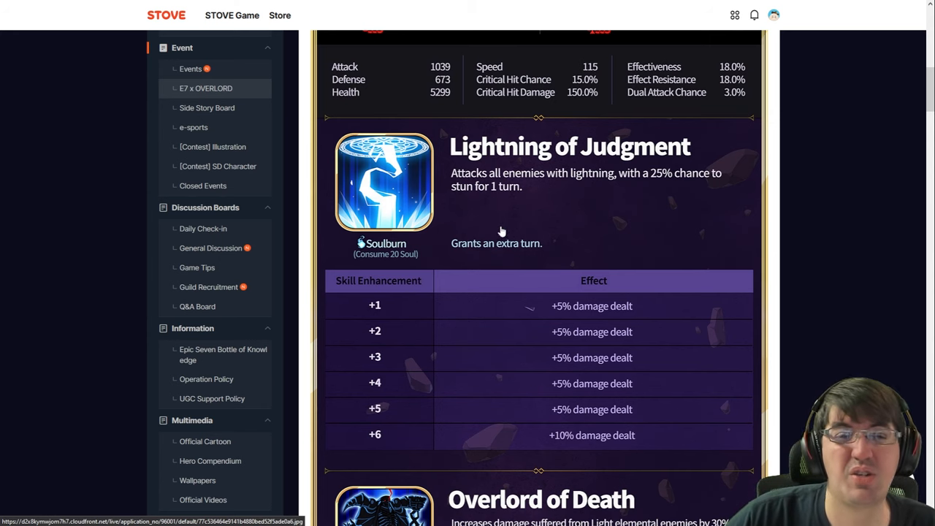
mouse_move(564, 235)
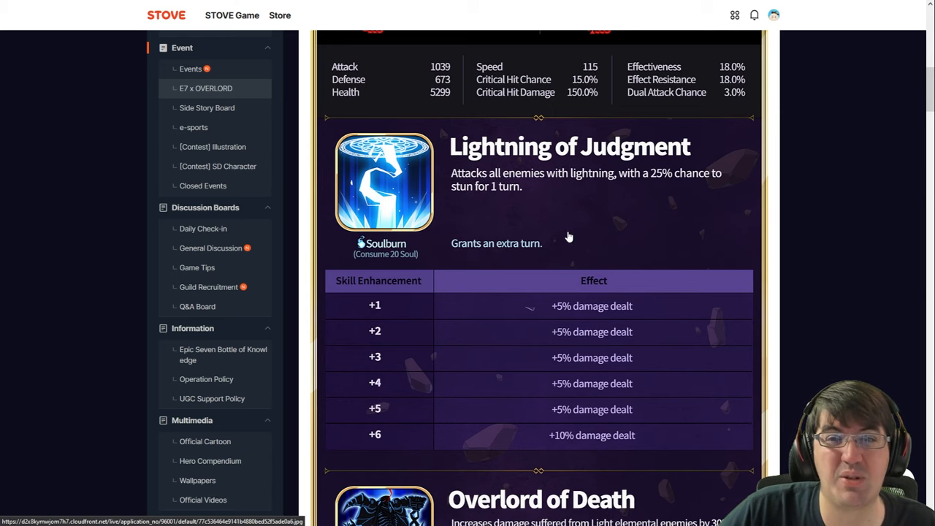
mouse_move(577, 242)
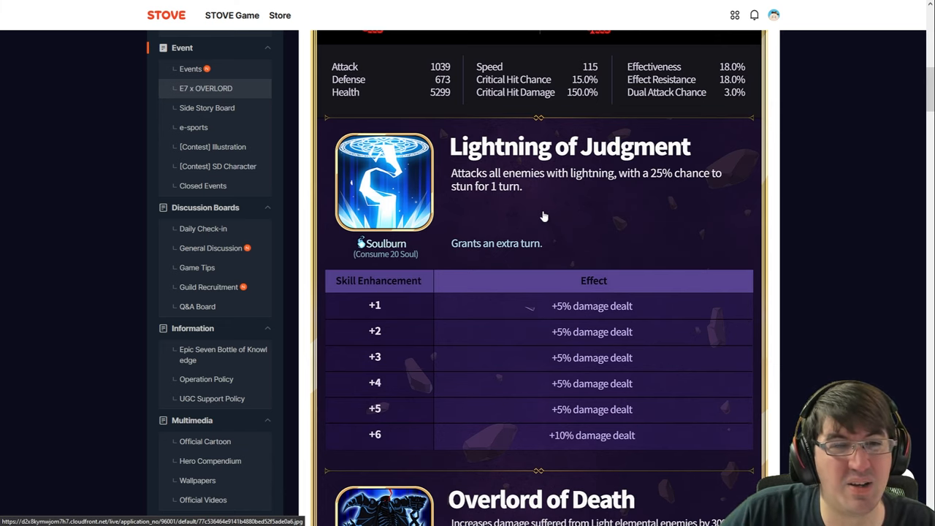
- Continue down to Ainz's second skill, Overlord of Death, with its Mana Barrier effect and enhancement table
scroll("down", 3)
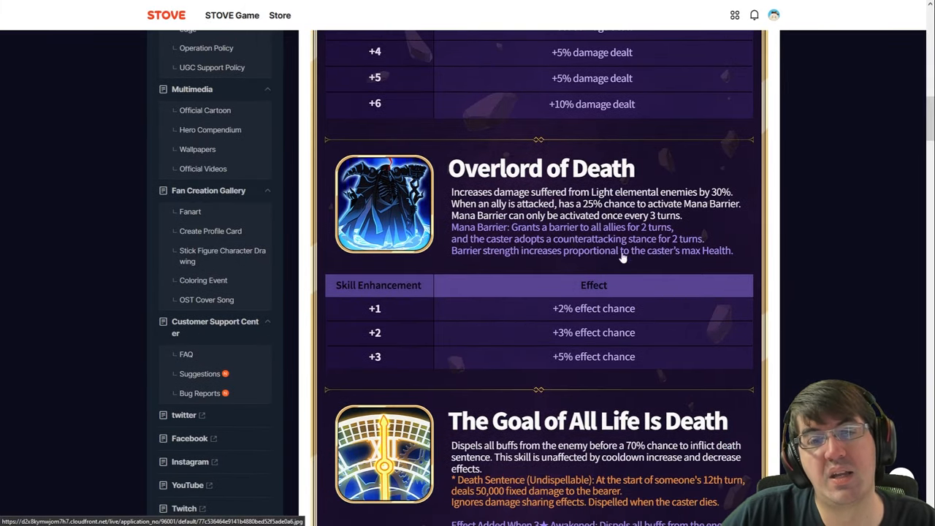
mouse_move(719, 297)
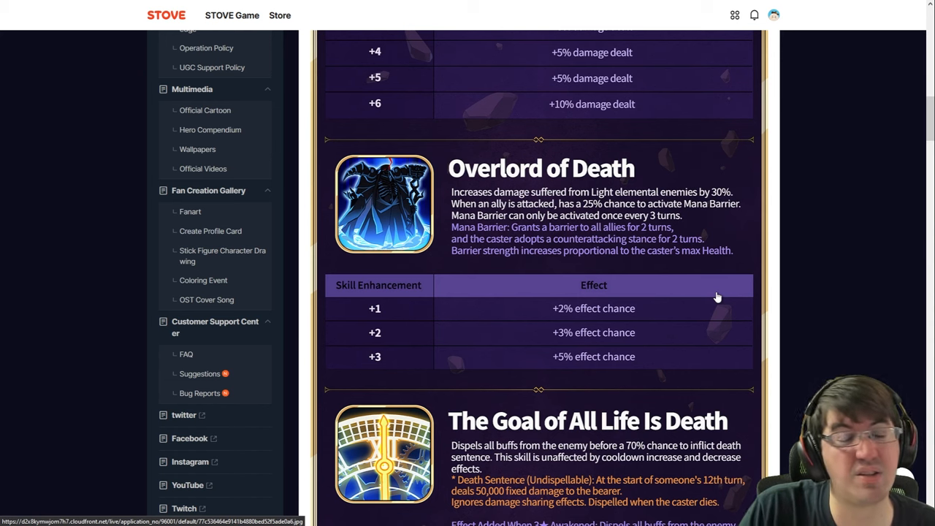
mouse_move(745, 285)
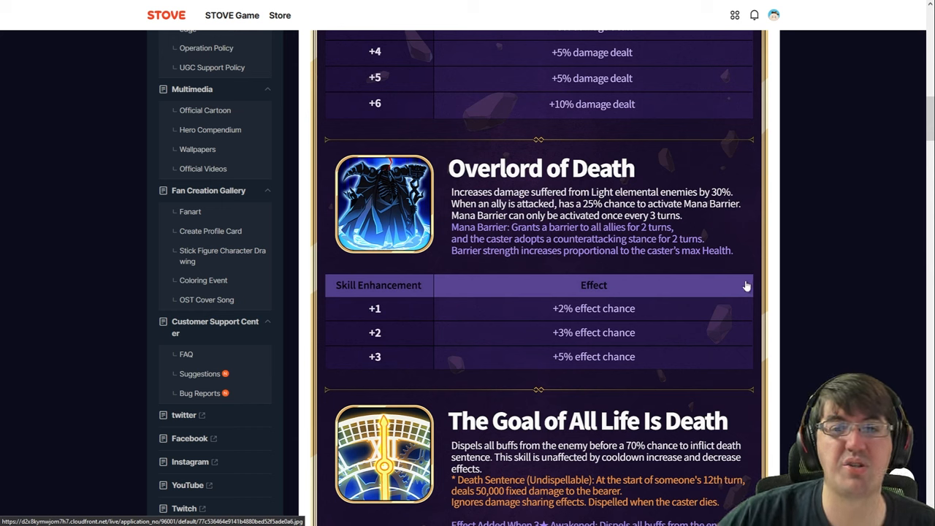
mouse_move(621, 227)
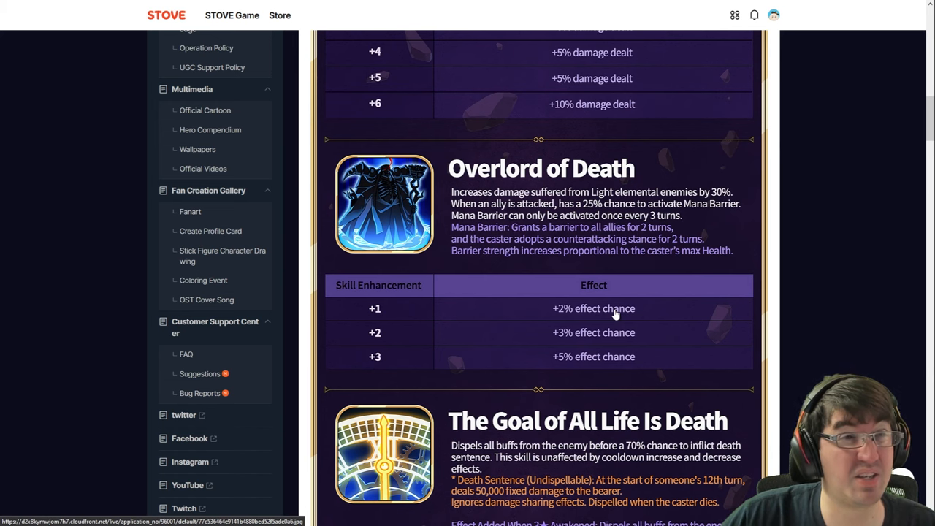
mouse_move(587, 299)
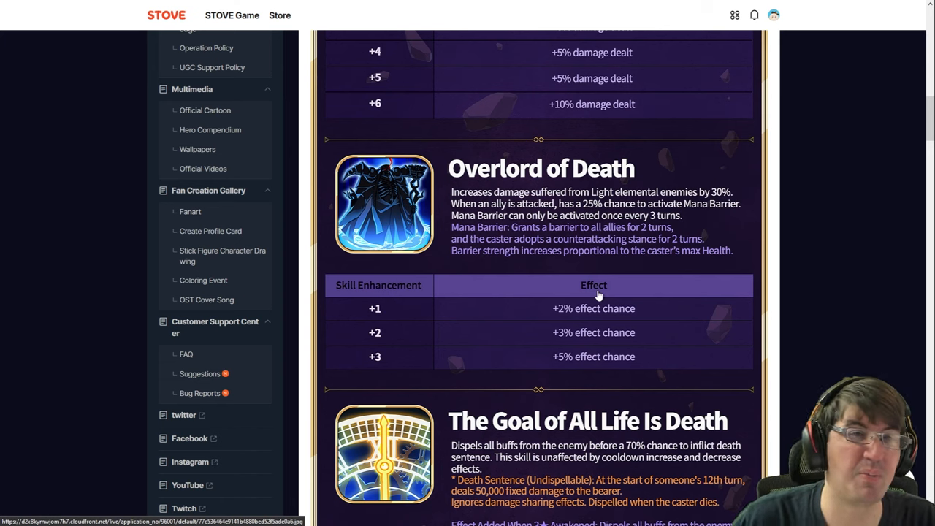
mouse_move(591, 275)
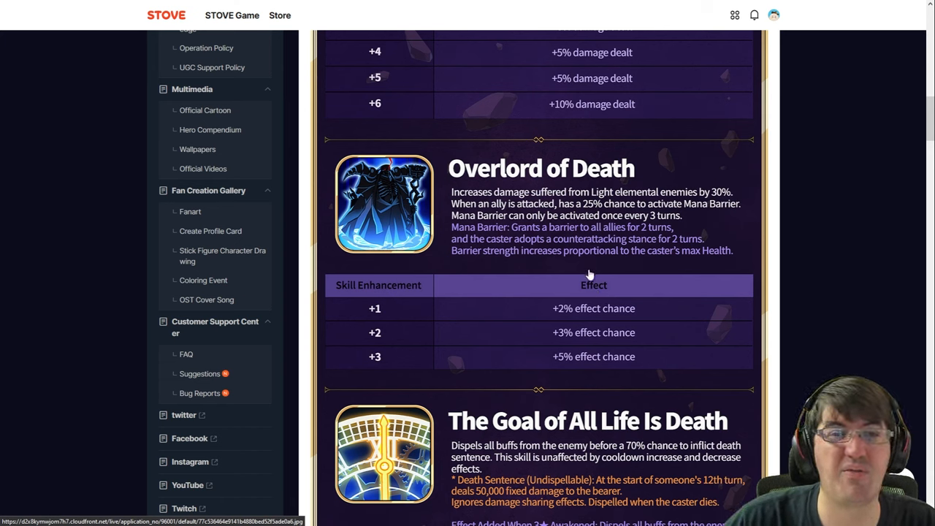
mouse_move(588, 277)
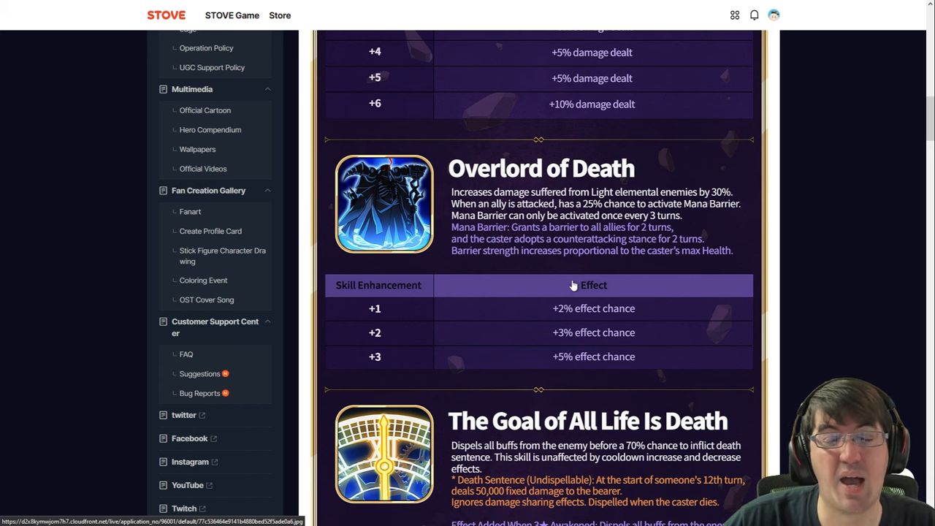
- Move to Ainz's third skill, The Goal of All Life Is Death, and read its description and enhancement table
scroll("down", 3)
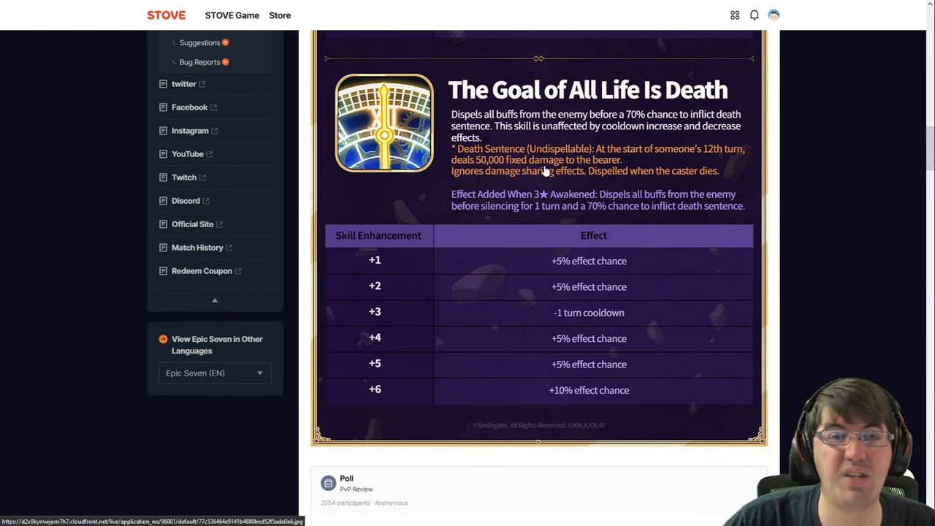
mouse_move(649, 203)
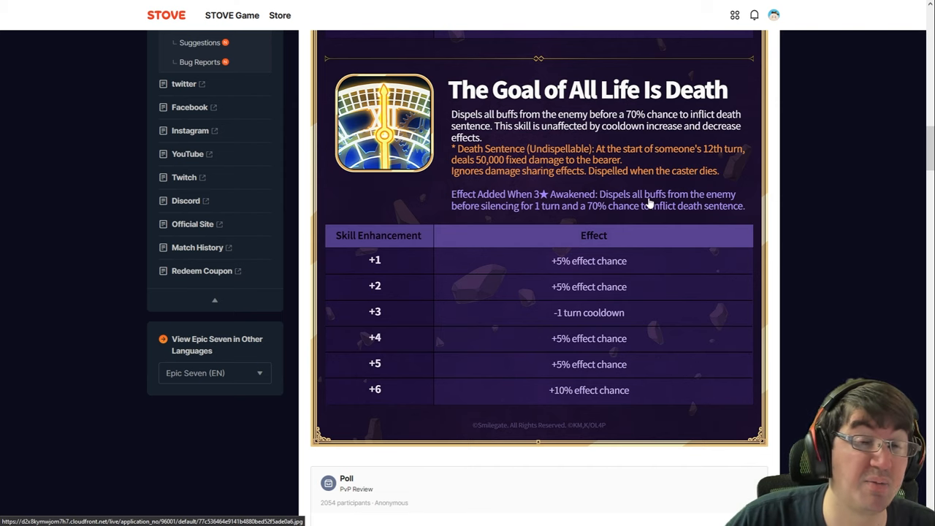
mouse_move(646, 204)
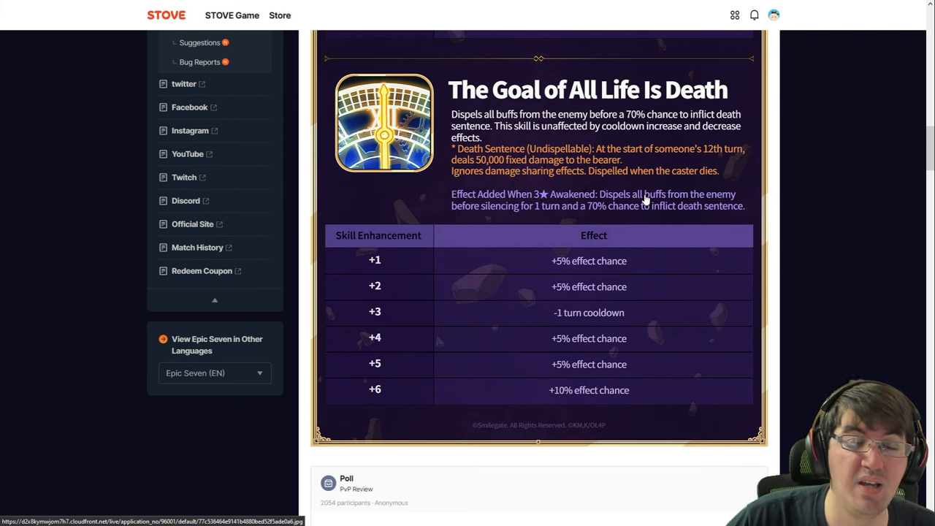
mouse_move(678, 251)
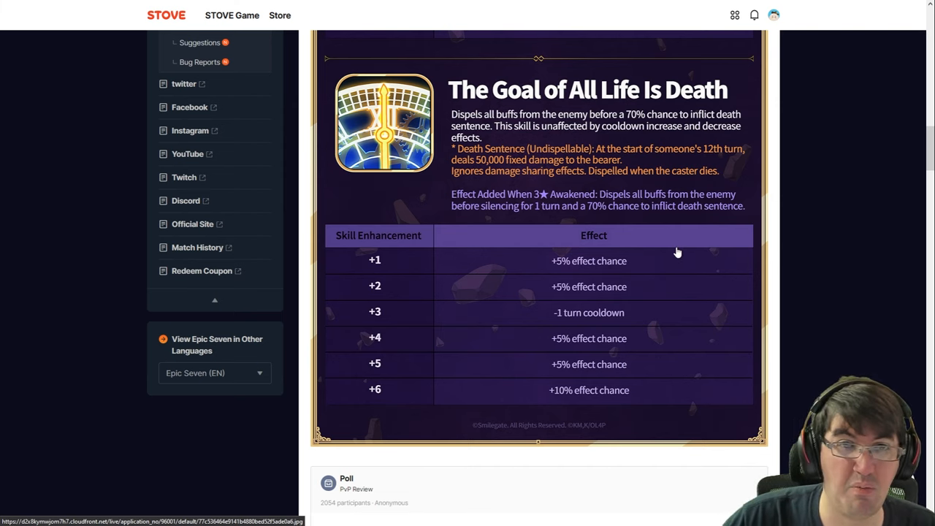
mouse_move(667, 247)
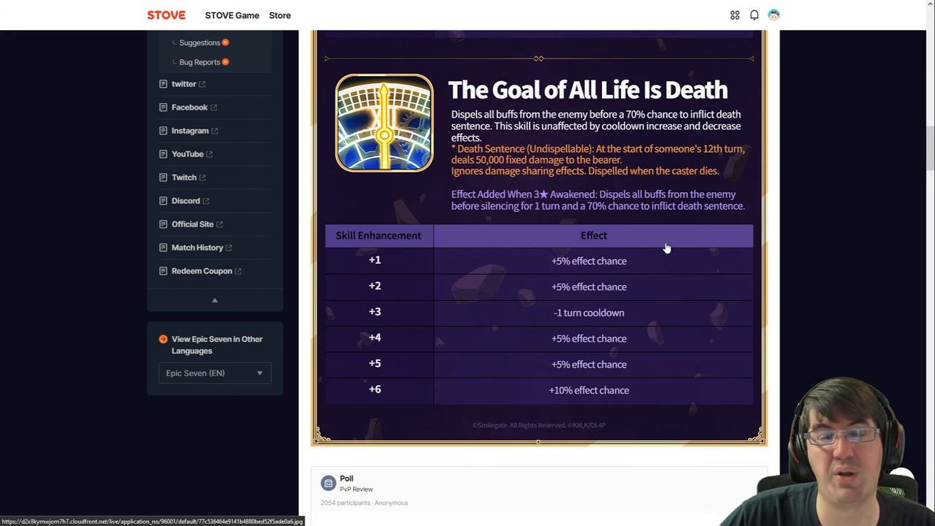
mouse_move(754, 126)
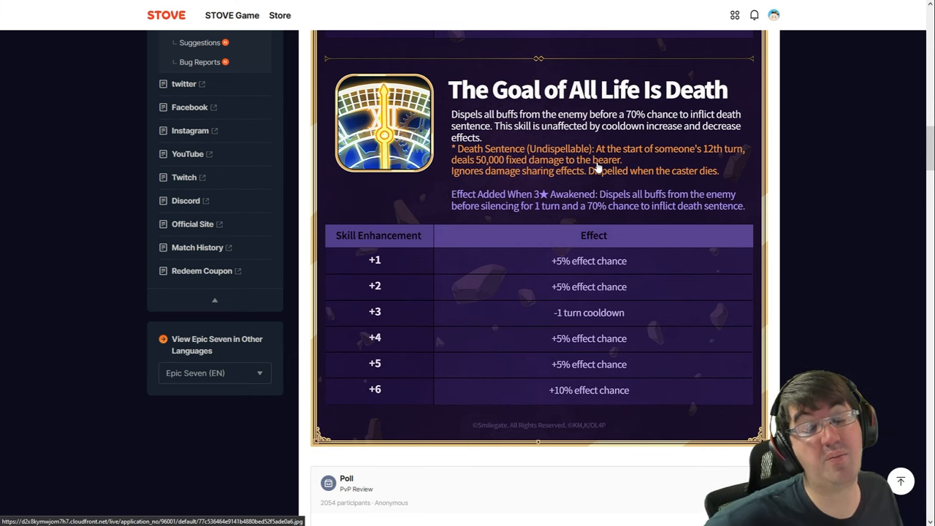
mouse_move(525, 126)
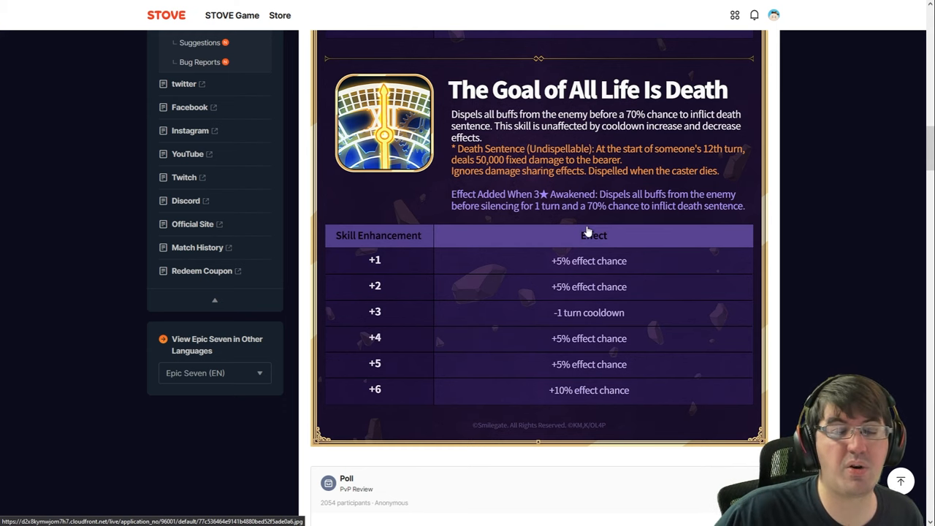
mouse_move(596, 230)
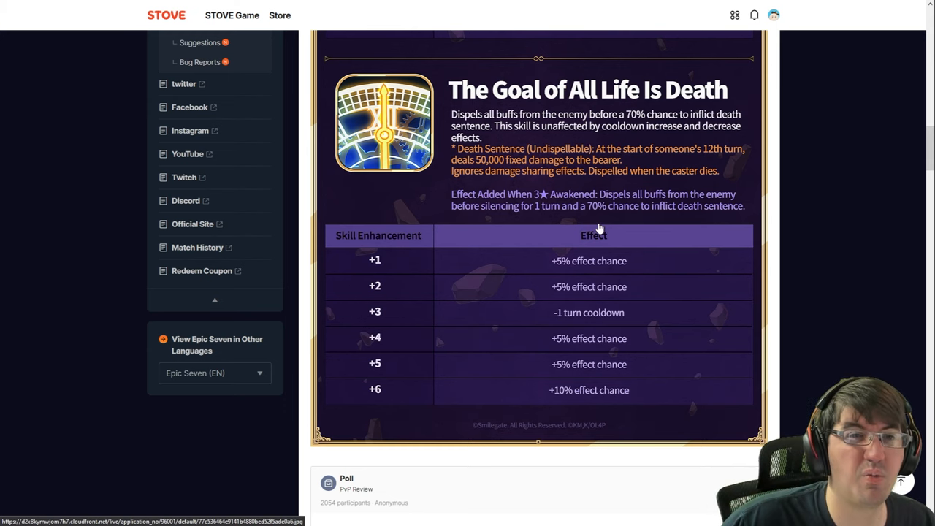
mouse_move(642, 197)
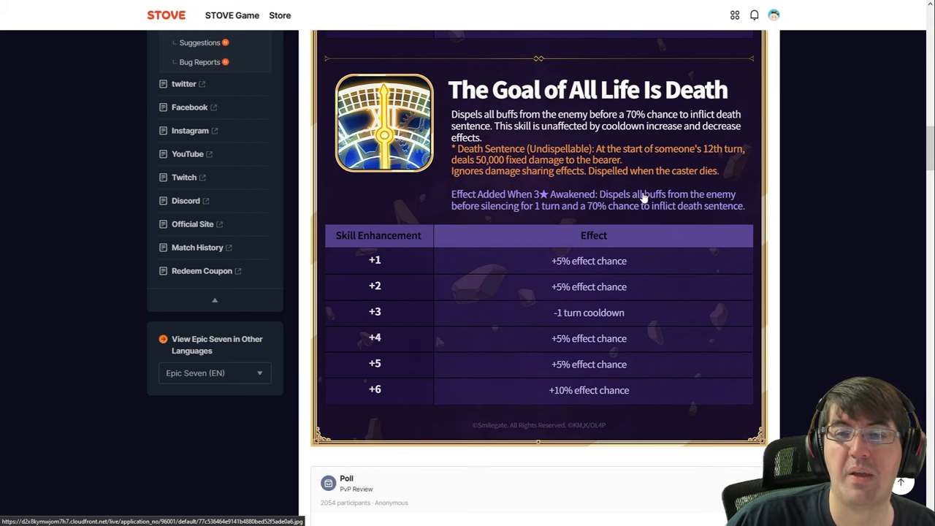
mouse_move(598, 245)
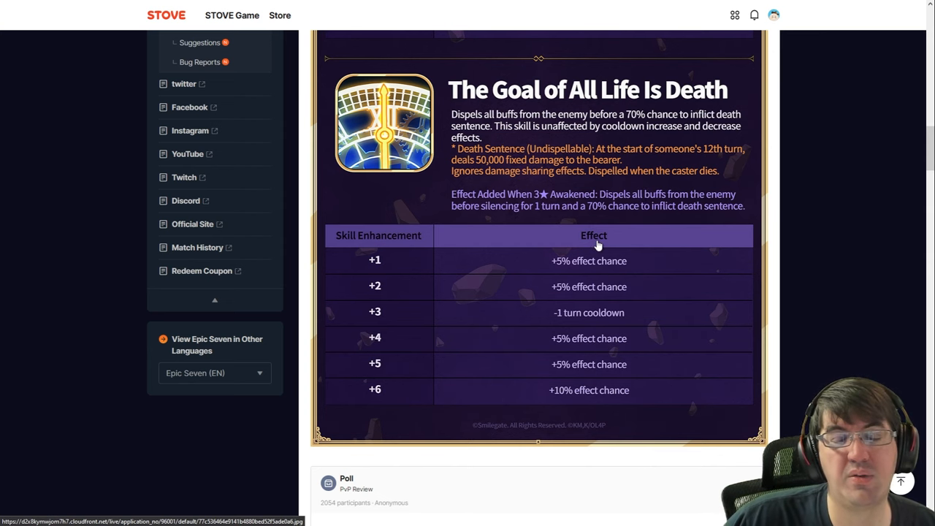
mouse_move(590, 131)
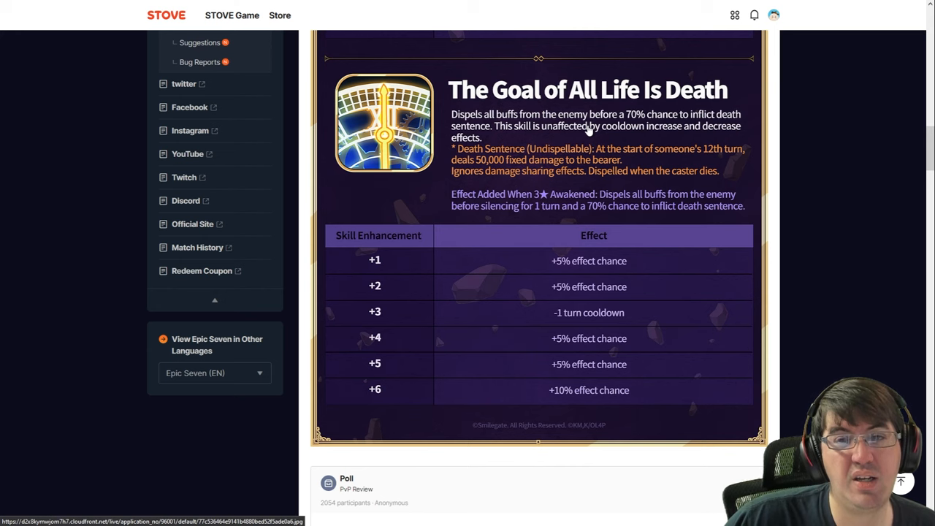
mouse_move(598, 139)
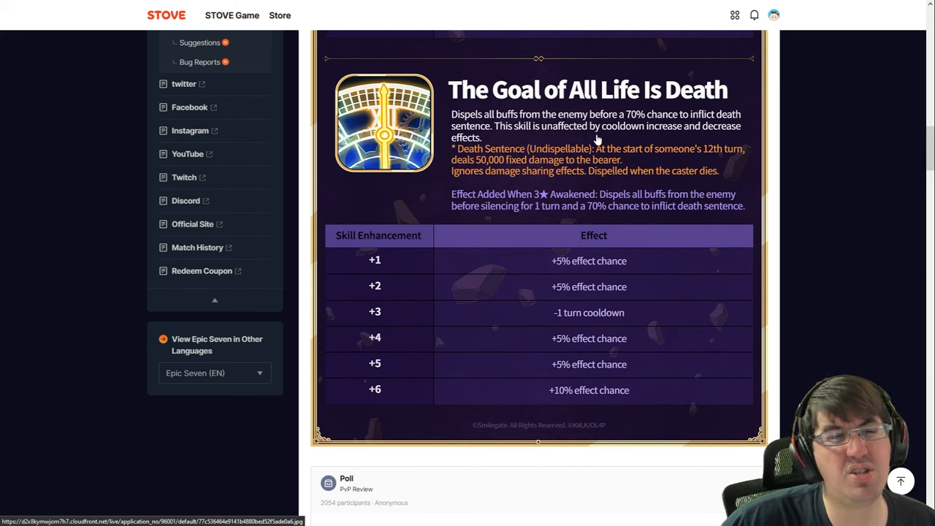
mouse_move(563, 153)
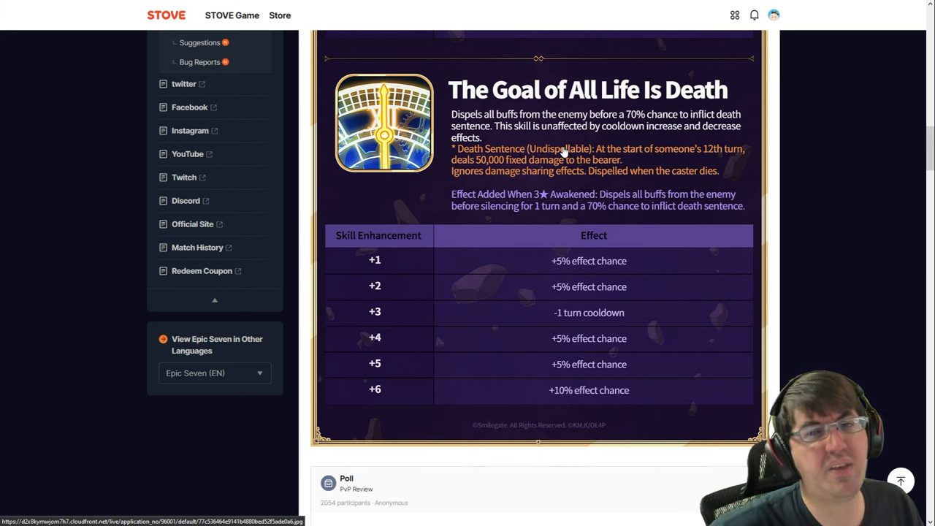
mouse_move(591, 173)
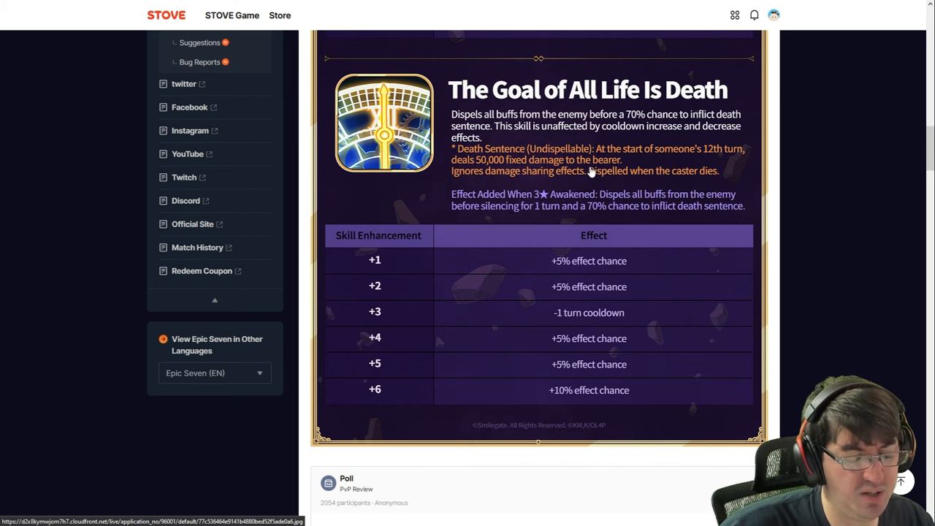
scroll("down", 3)
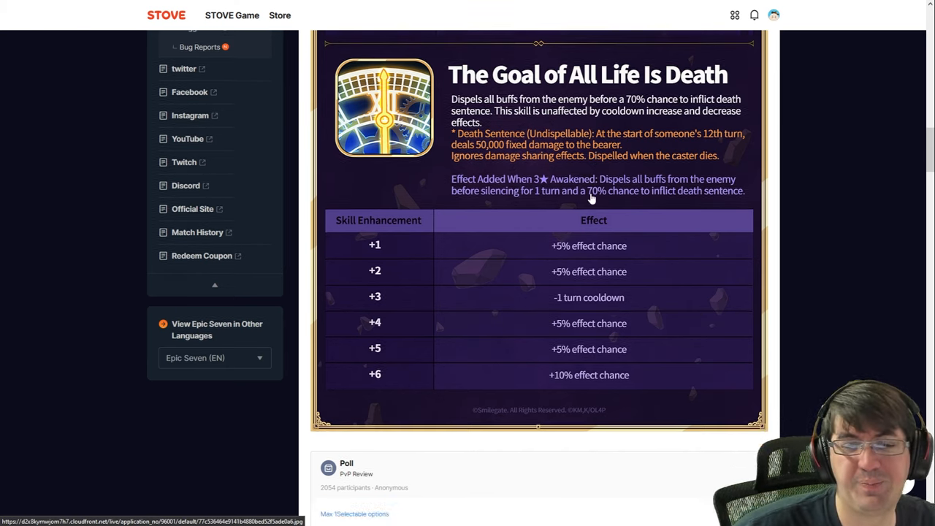
- Continue past the skills to the Ainz PvP Review poll showing most votes for further improvement
scroll("down", 3)
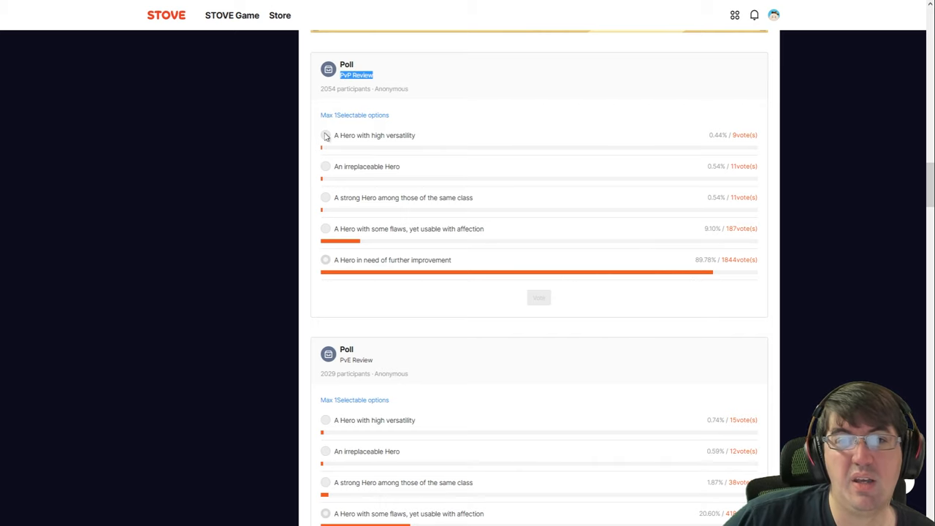
mouse_move(415, 149)
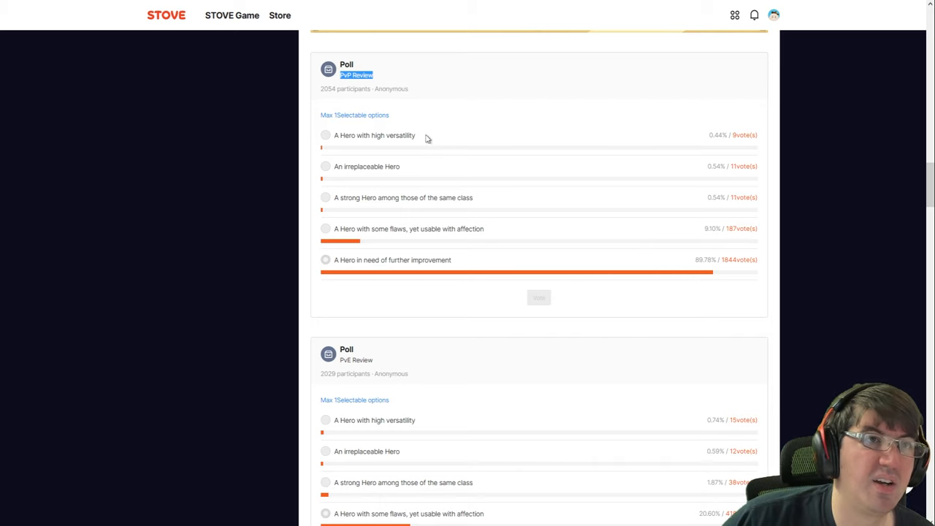
mouse_move(409, 139)
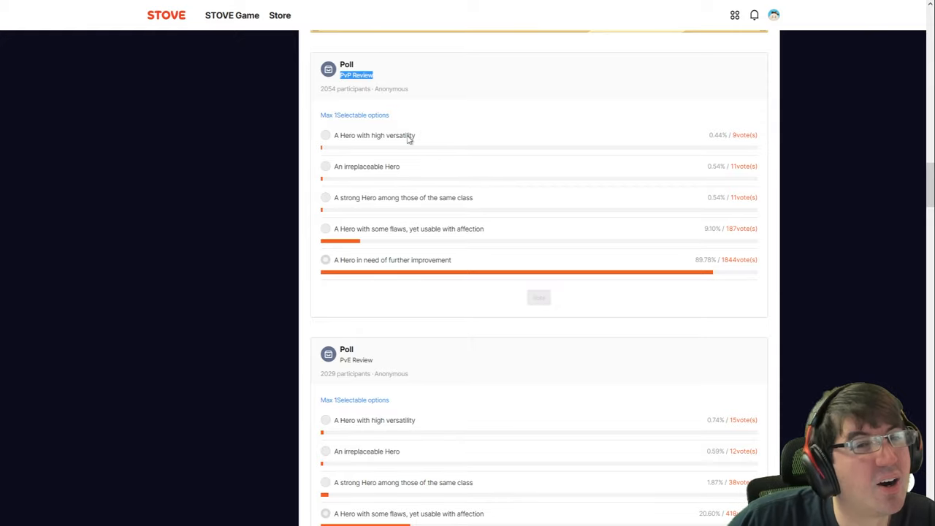
mouse_move(406, 146)
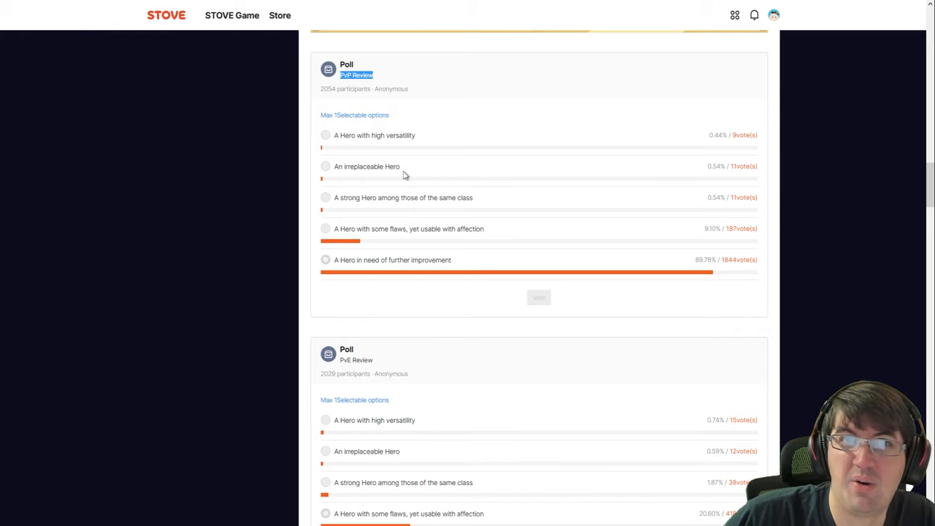
mouse_move(409, 208)
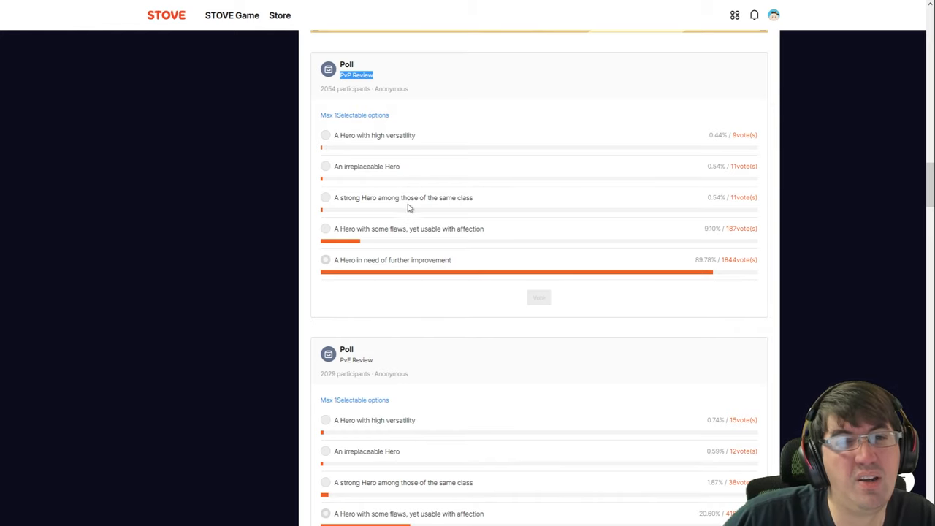
mouse_move(460, 212)
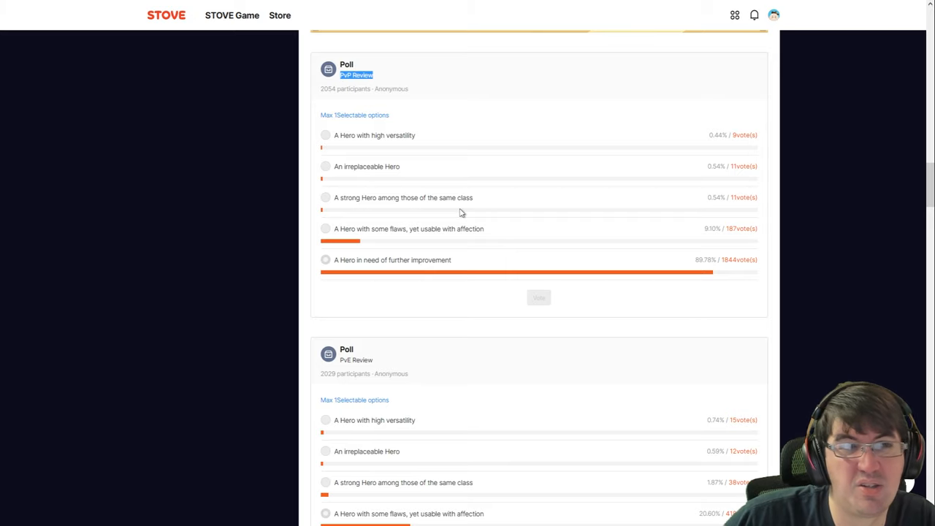
mouse_move(458, 201)
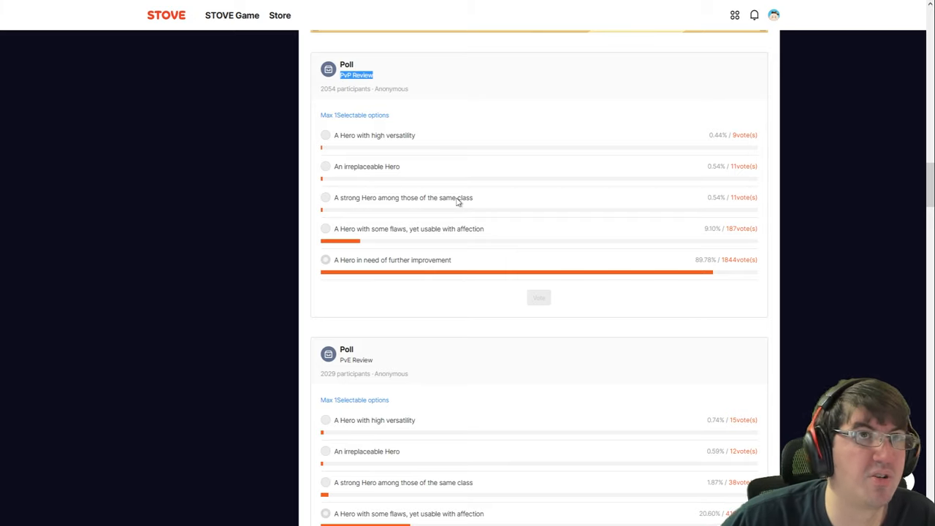
mouse_move(348, 252)
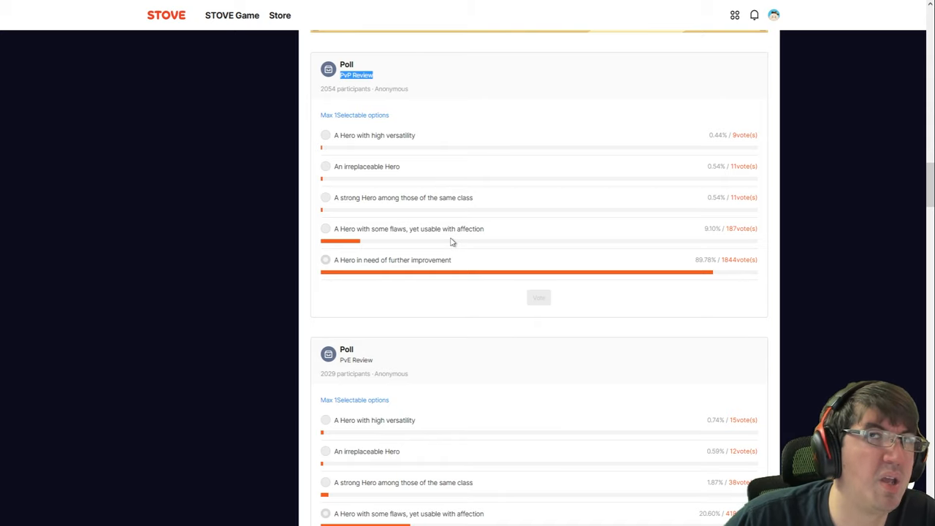
mouse_move(348, 266)
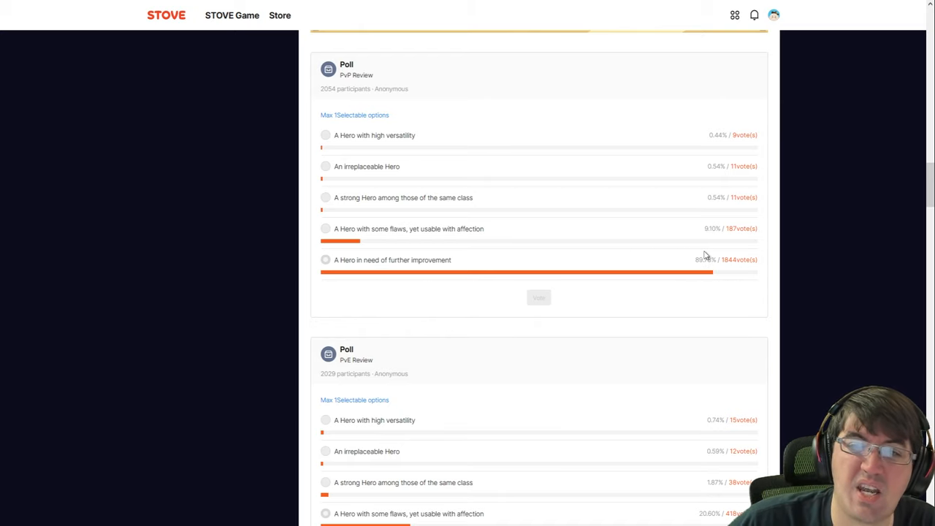
mouse_move(646, 219)
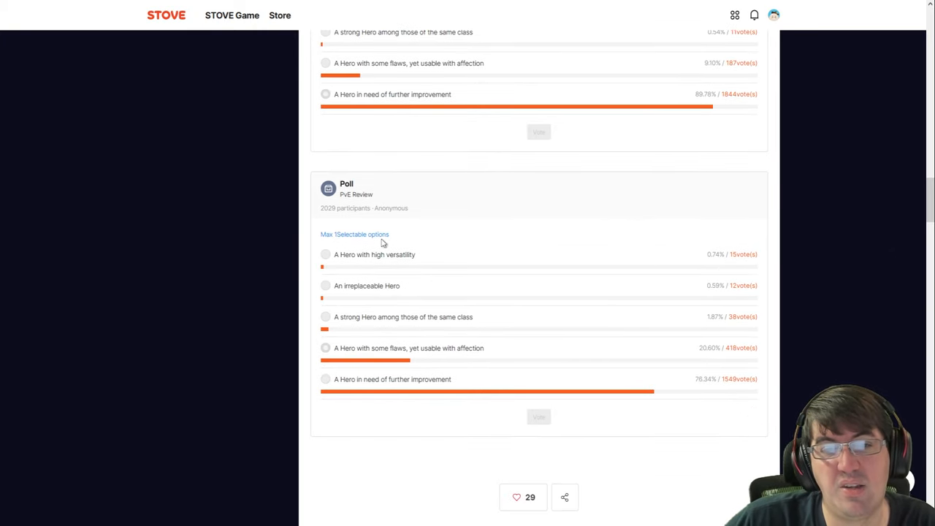
mouse_move(593, 359)
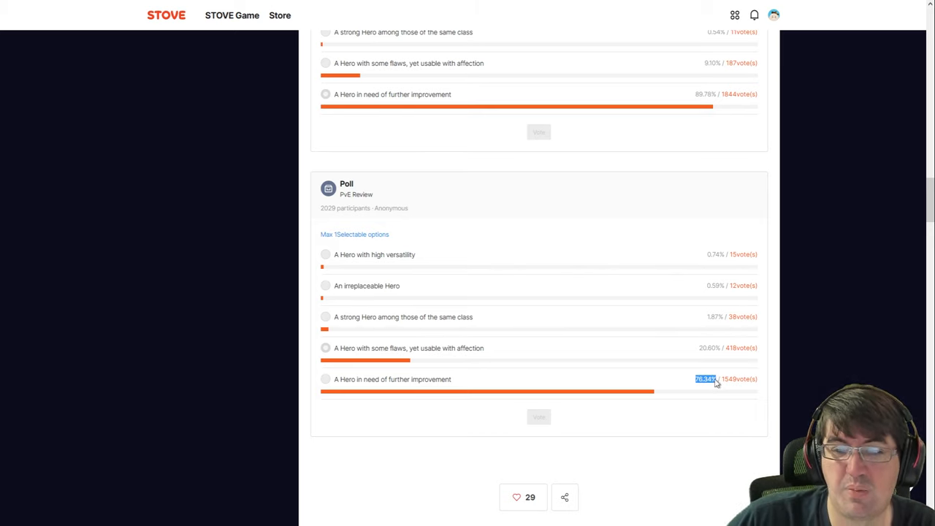
mouse_move(635, 320)
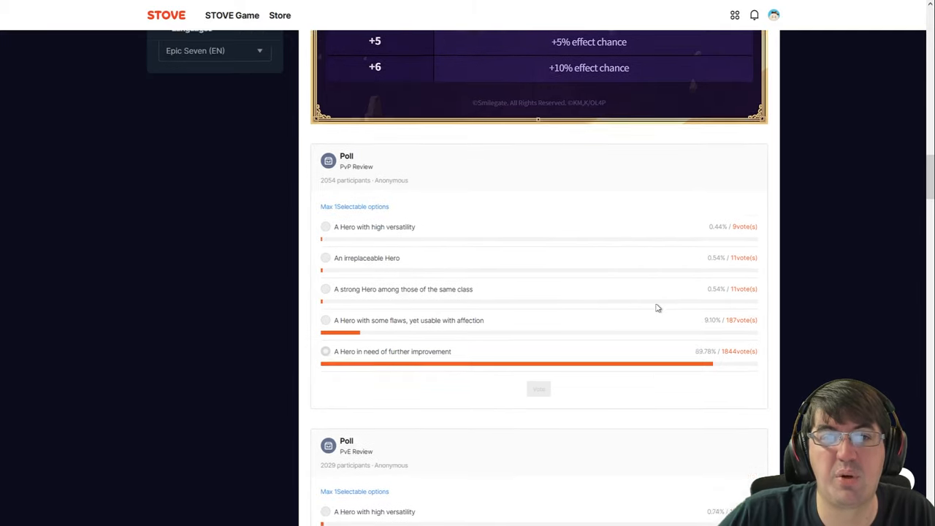
- Reach the Ainz PvE Review poll results before moving on to the Albedo post
scroll("down", 3)
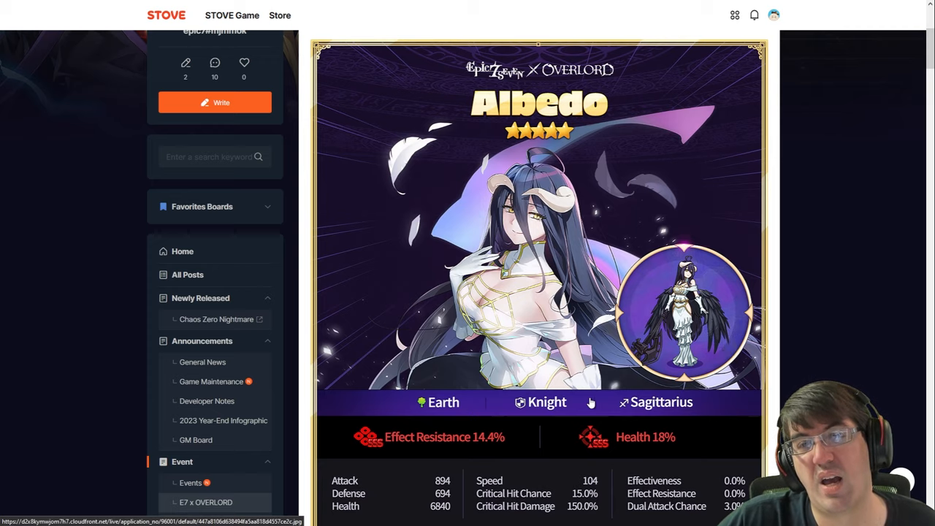
mouse_move(664, 241)
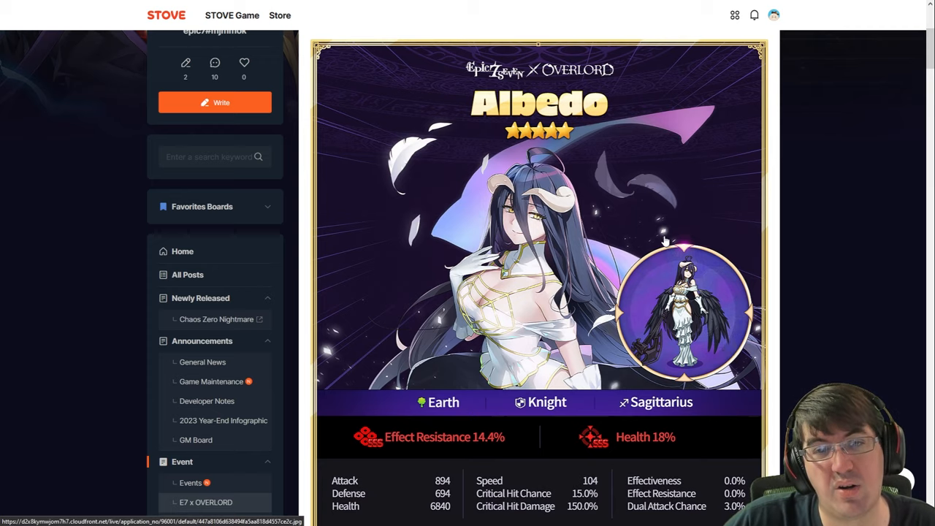
- Move down the Albedo post past her stats to the No Need for Words skill and its enhancement table
scroll("down", 3)
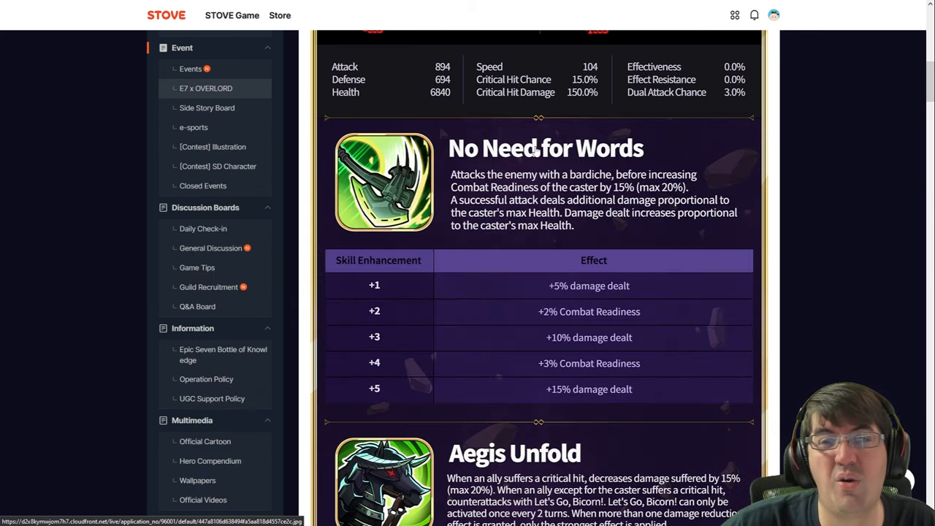
mouse_move(636, 278)
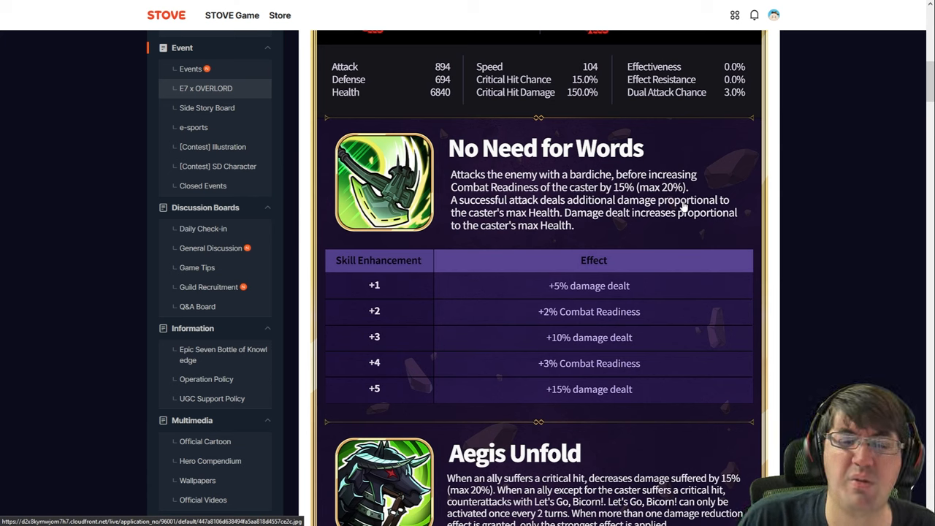
mouse_move(576, 201)
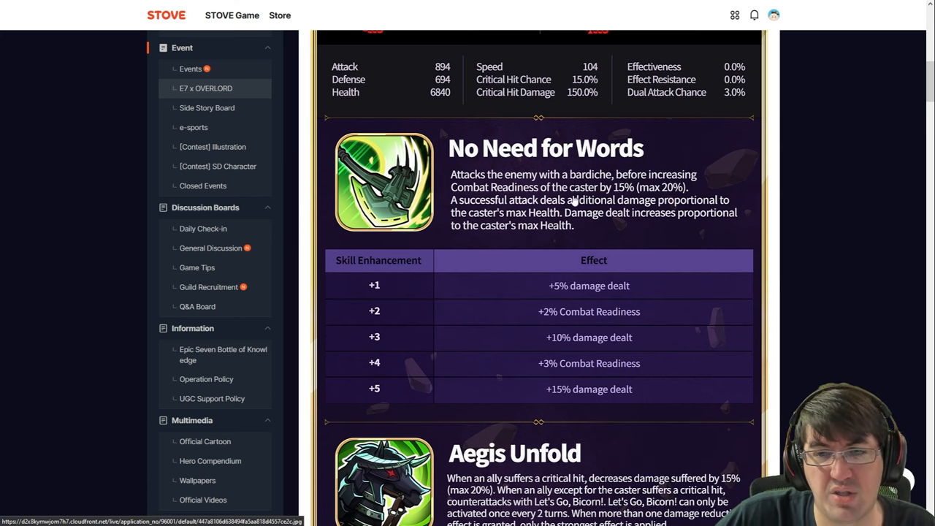
mouse_move(634, 241)
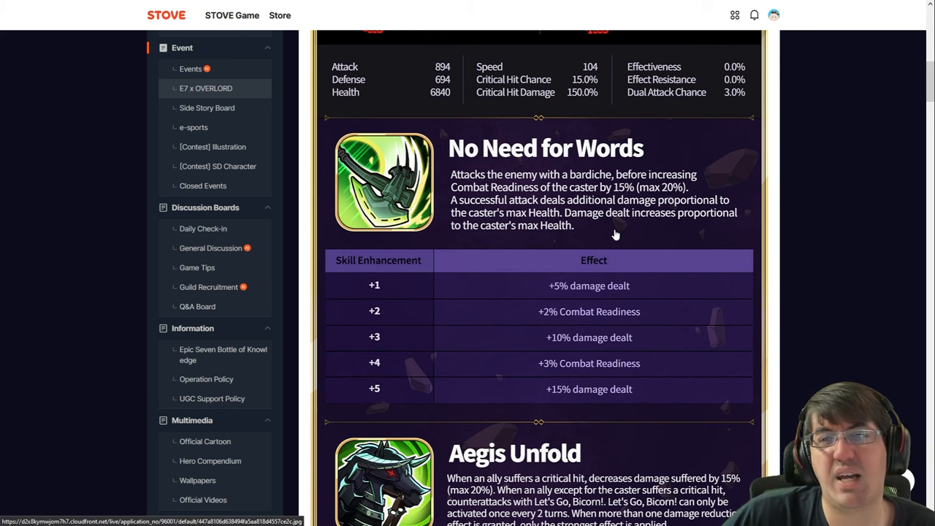
mouse_move(627, 232)
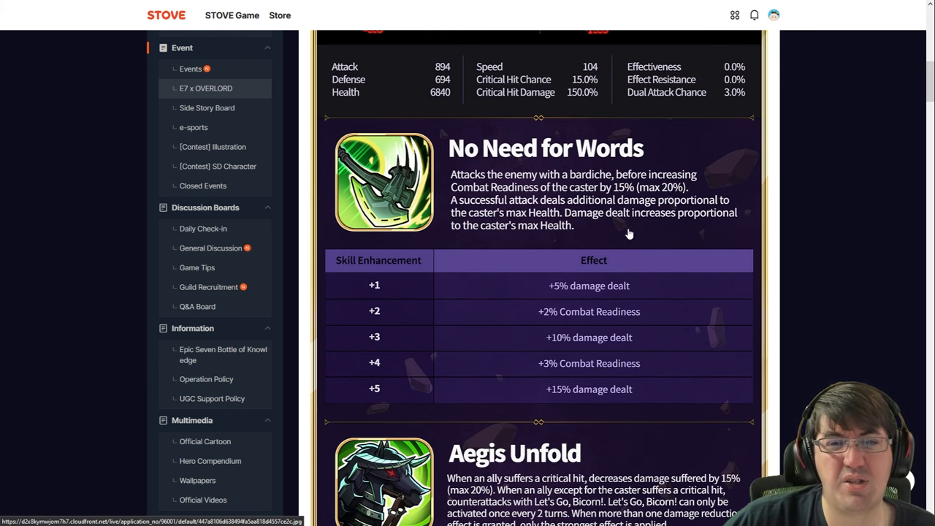
mouse_move(511, 212)
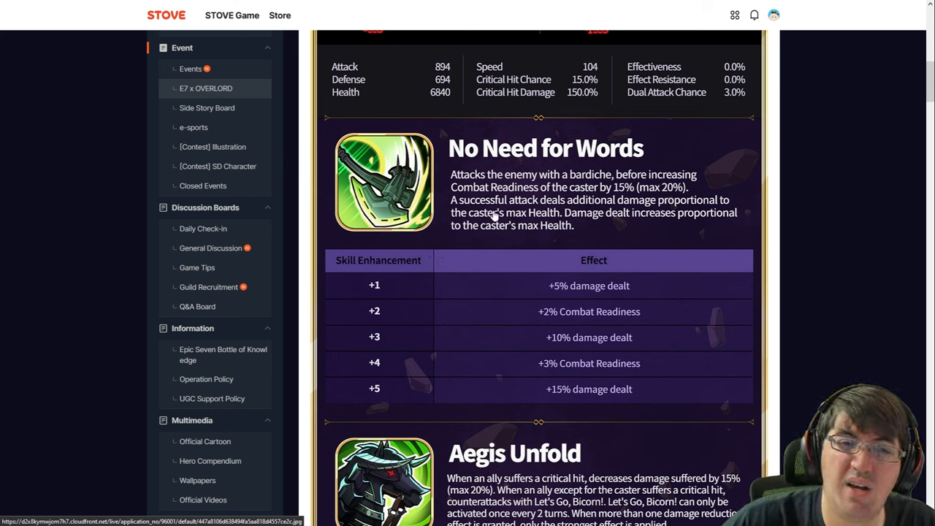
mouse_move(473, 175)
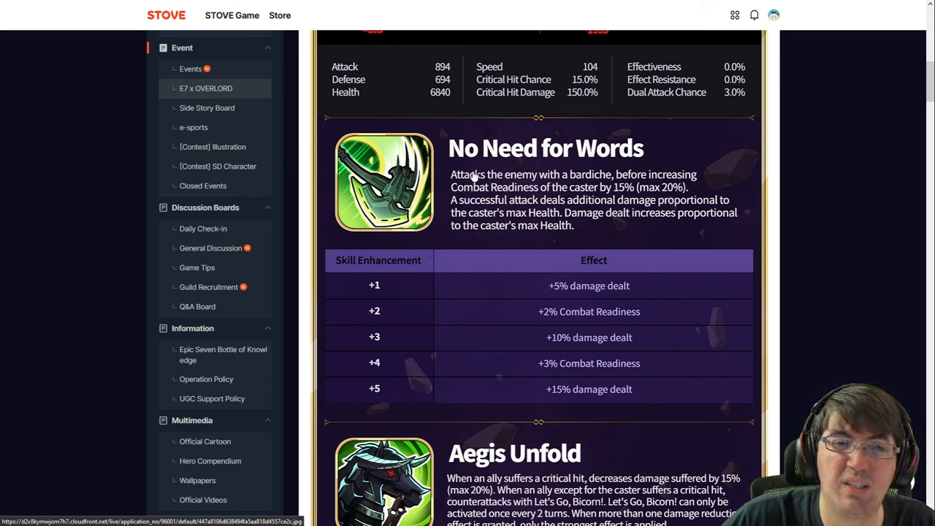
mouse_move(611, 182)
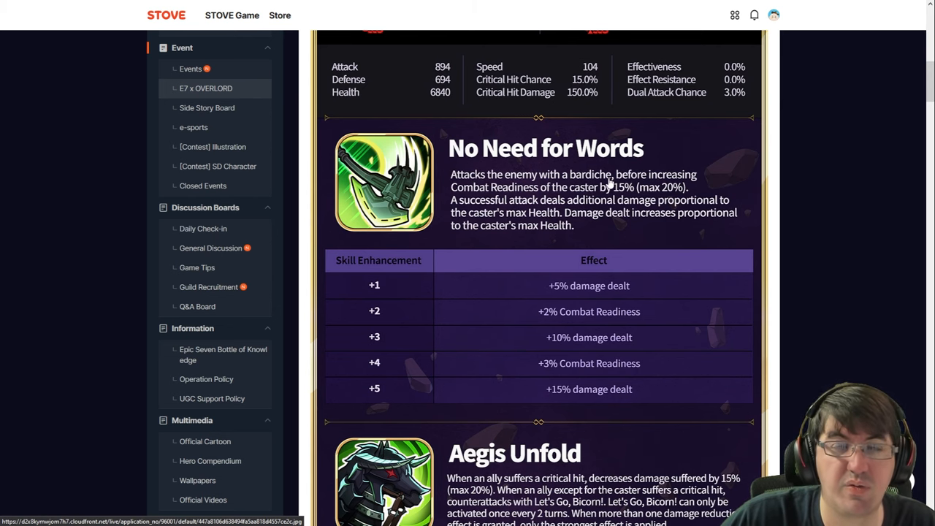
- Continue to Albedo's second skill, Aegis Unfold, with its Let's Go, Bicorn! counterattack and enhancement table
scroll("down", 3)
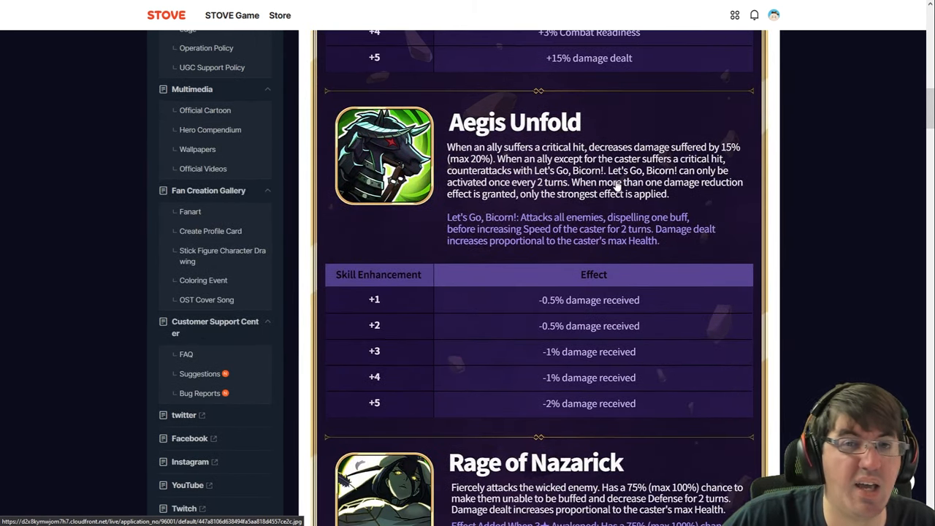
mouse_move(625, 241)
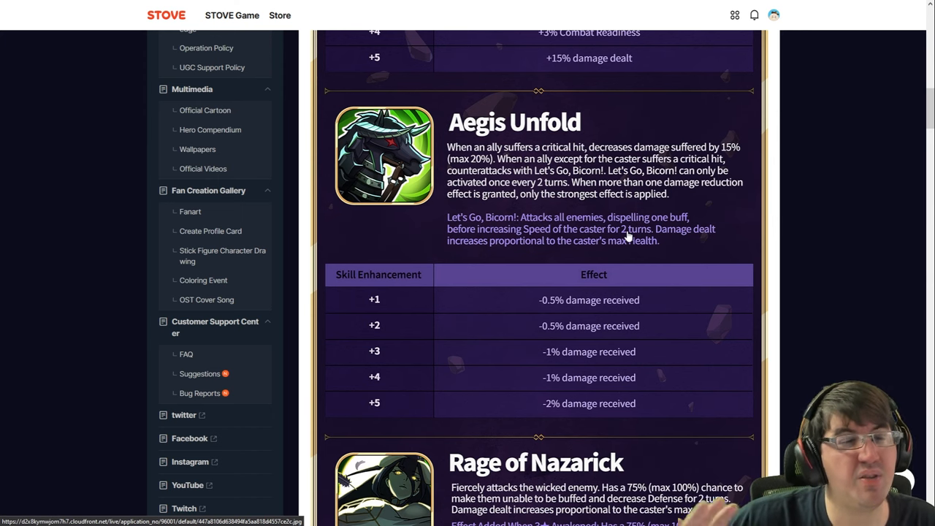
mouse_move(631, 178)
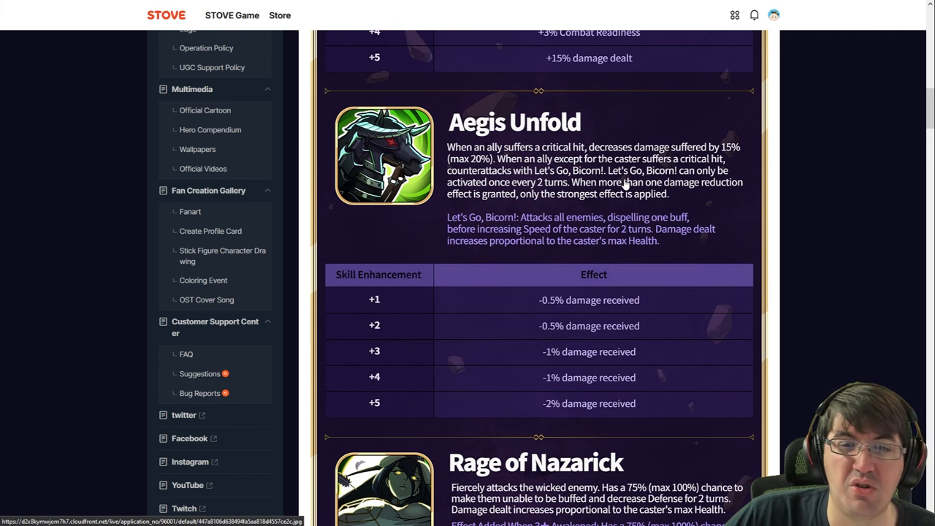
mouse_move(693, 202)
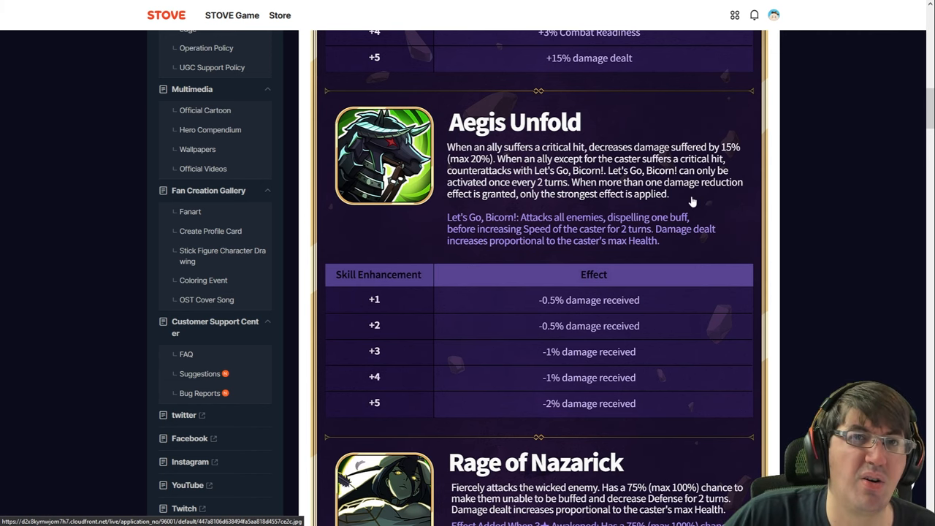
mouse_move(681, 199)
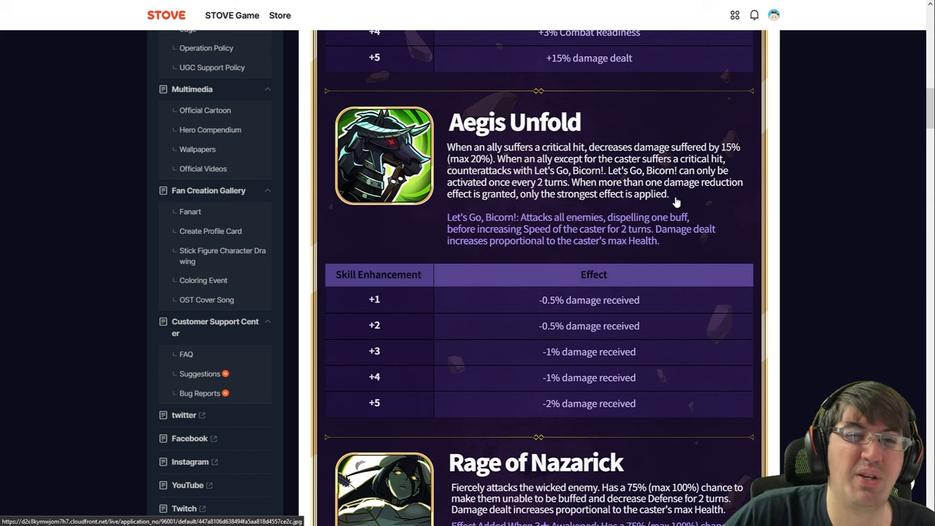
mouse_move(554, 189)
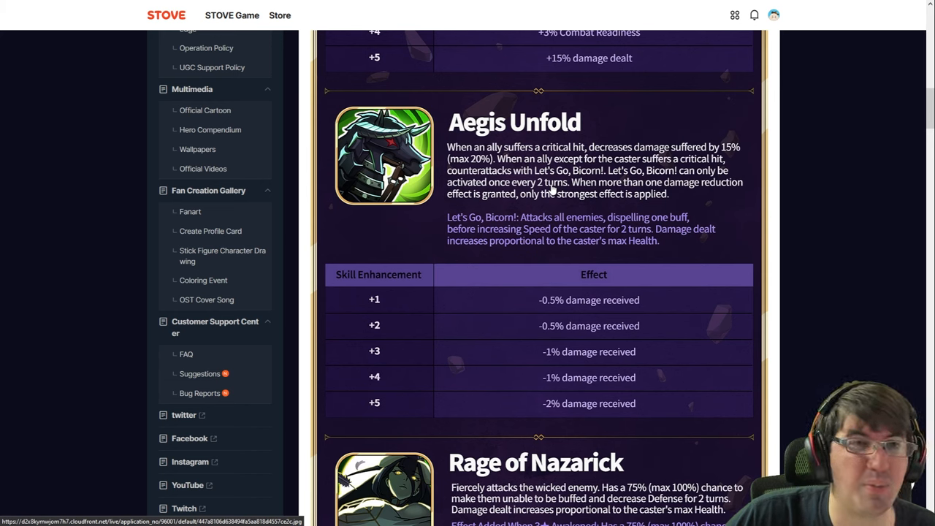
mouse_move(577, 196)
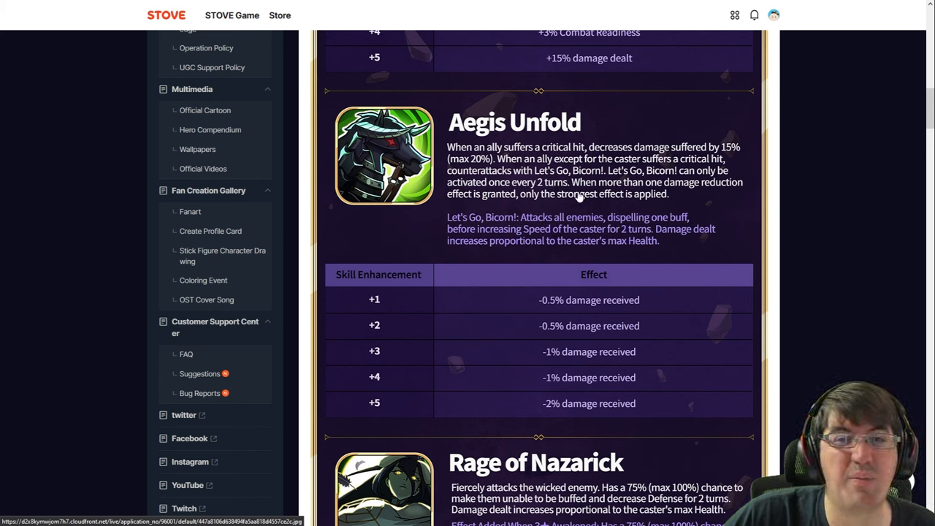
mouse_move(672, 205)
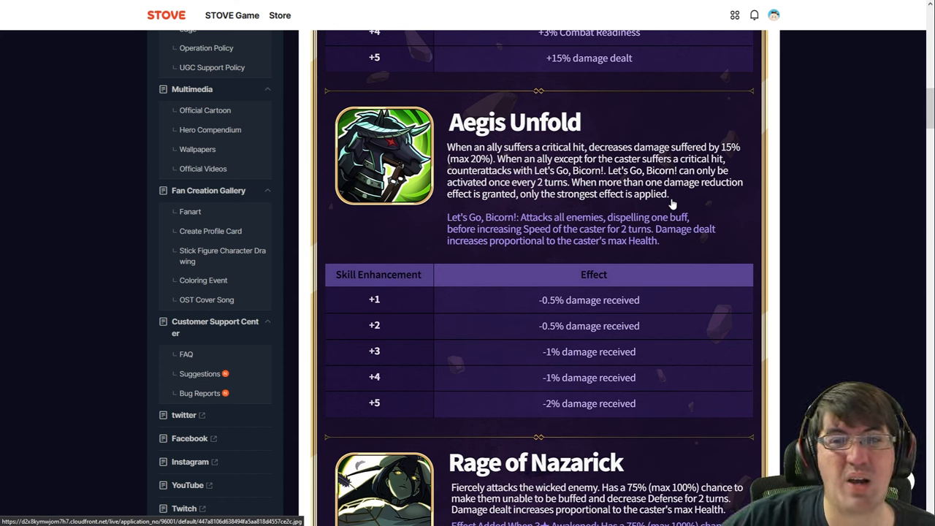
mouse_move(789, 284)
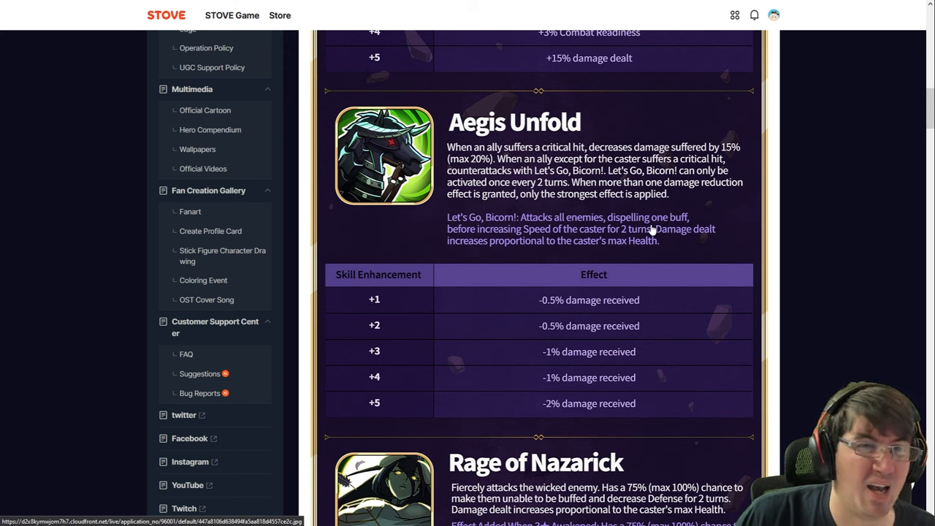
mouse_move(666, 228)
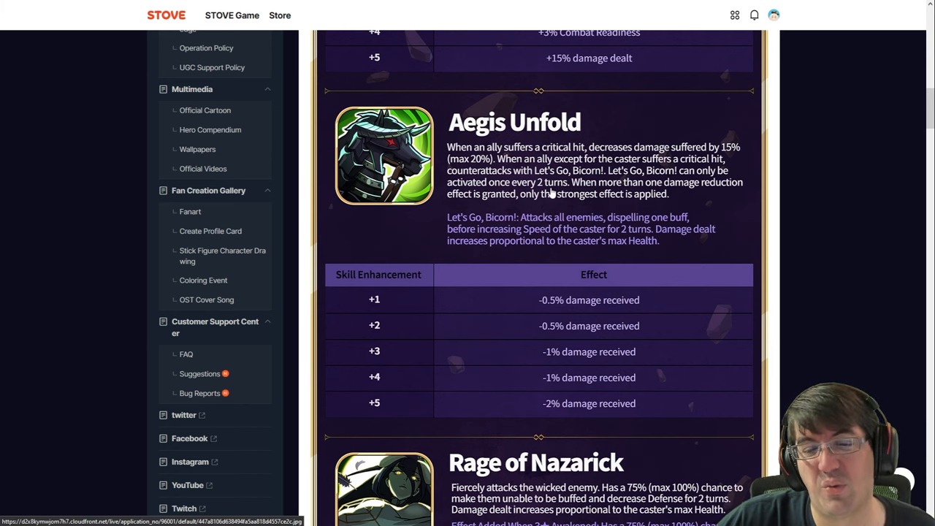
mouse_move(559, 251)
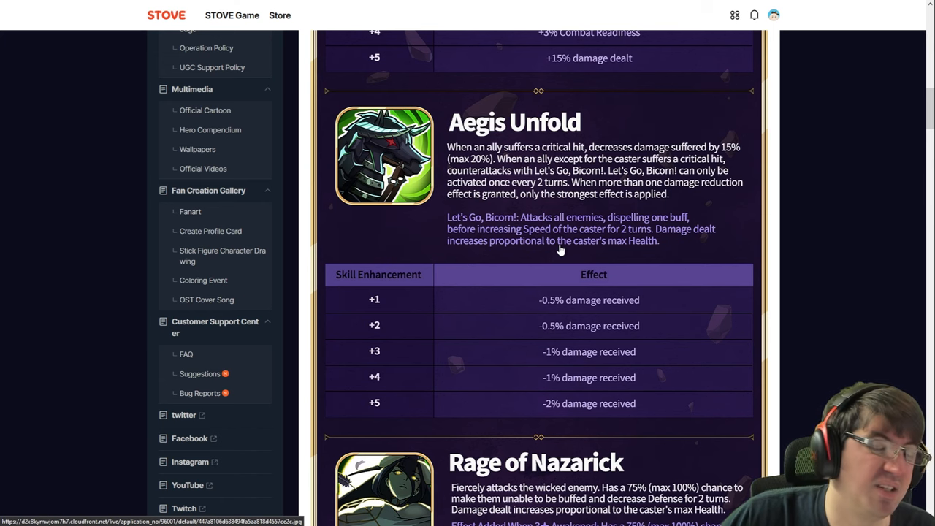
mouse_move(605, 225)
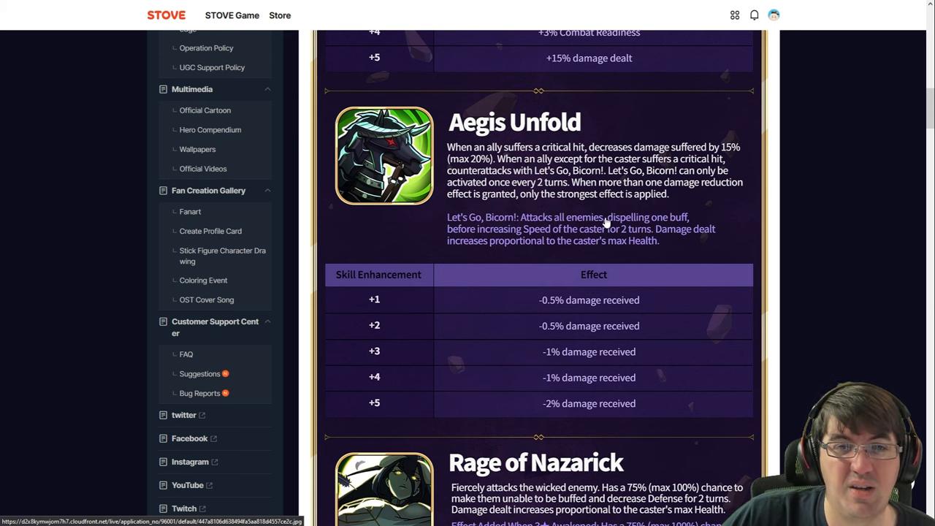
- Move further down to Albedo's third skill, Rage of Nazarick, with its 3★ Awakened effect and enhancement table
scroll("down", 3)
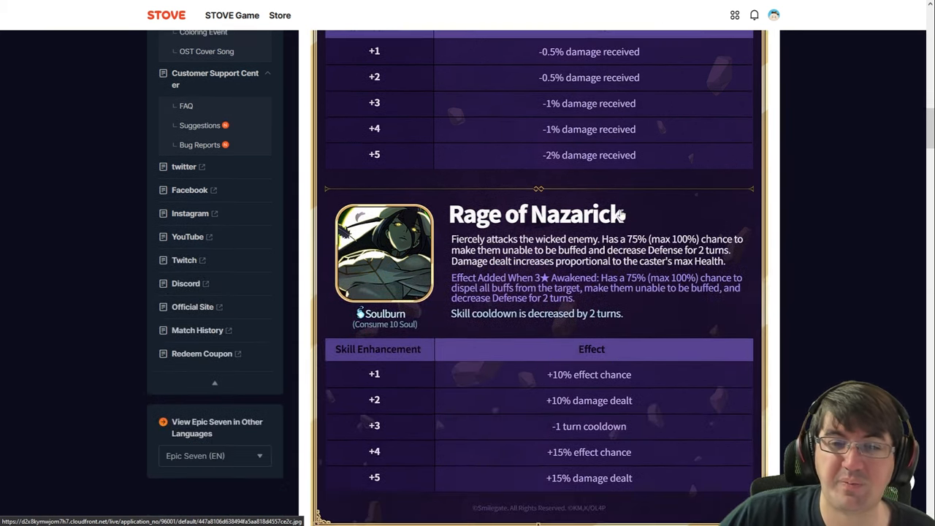
scroll("down", 3)
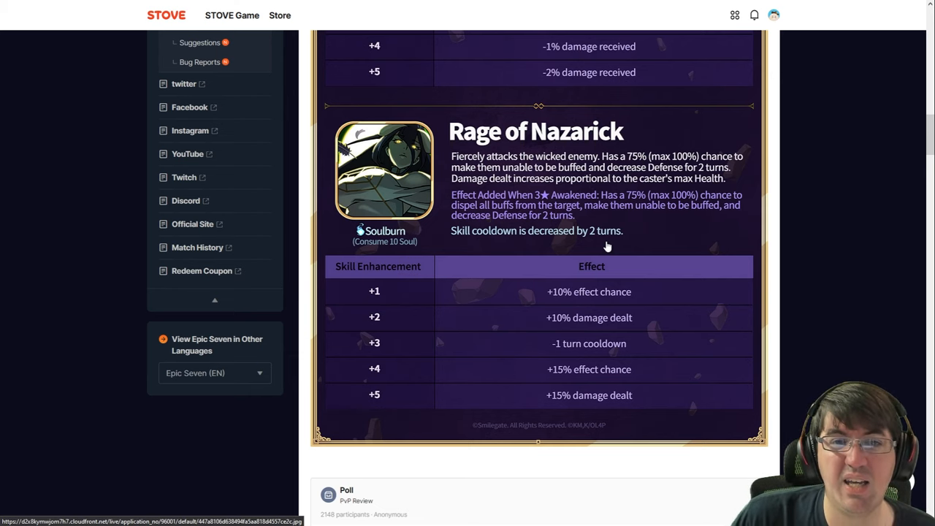
mouse_move(502, 218)
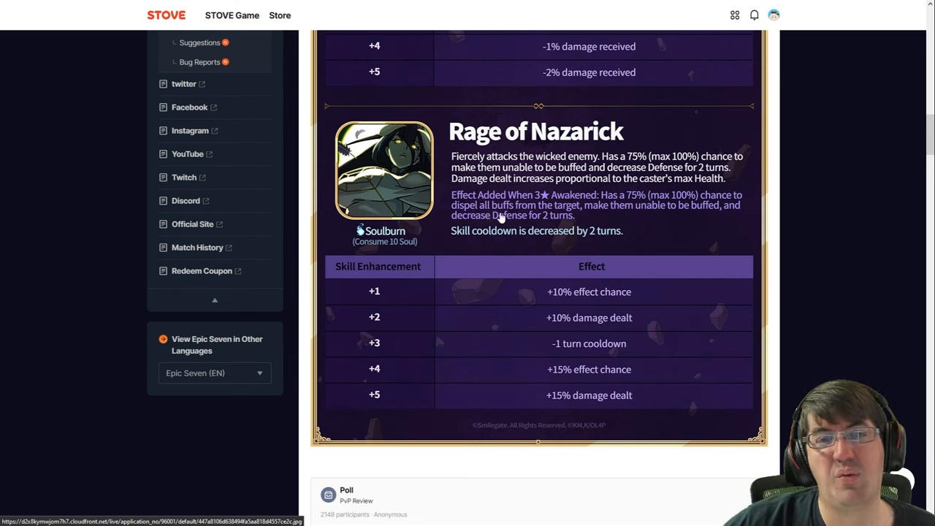
scroll("down", 3)
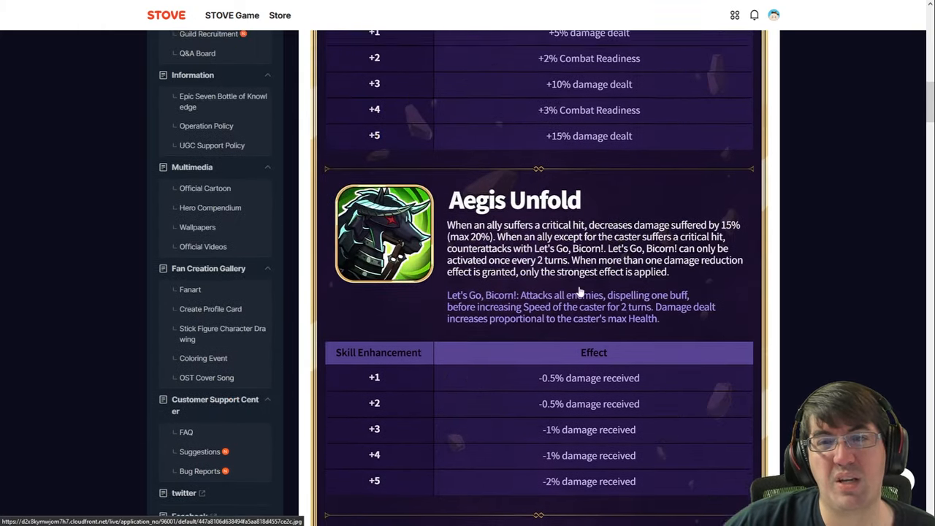
scroll("down", 3)
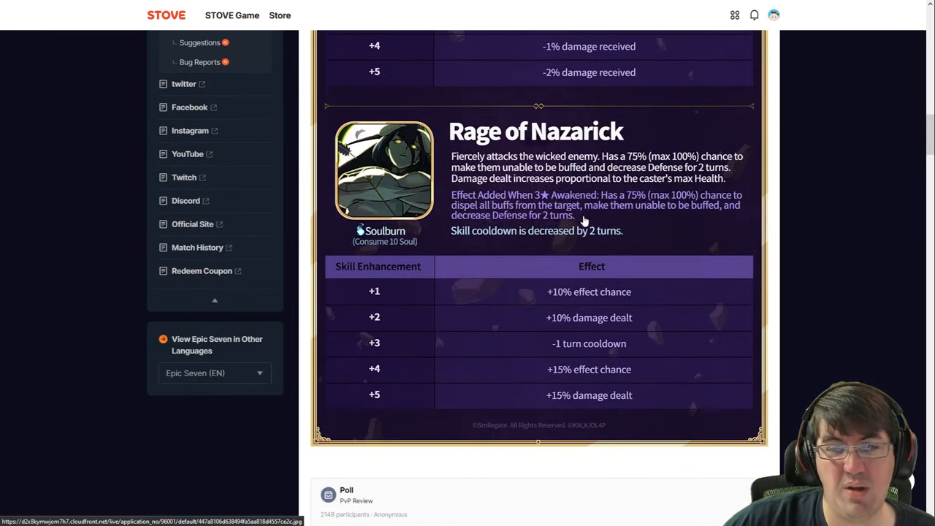
- Reach Albedo's PvP Review poll and highlight the percentage for the flawed-but-usable hero option
scroll("down", 3)
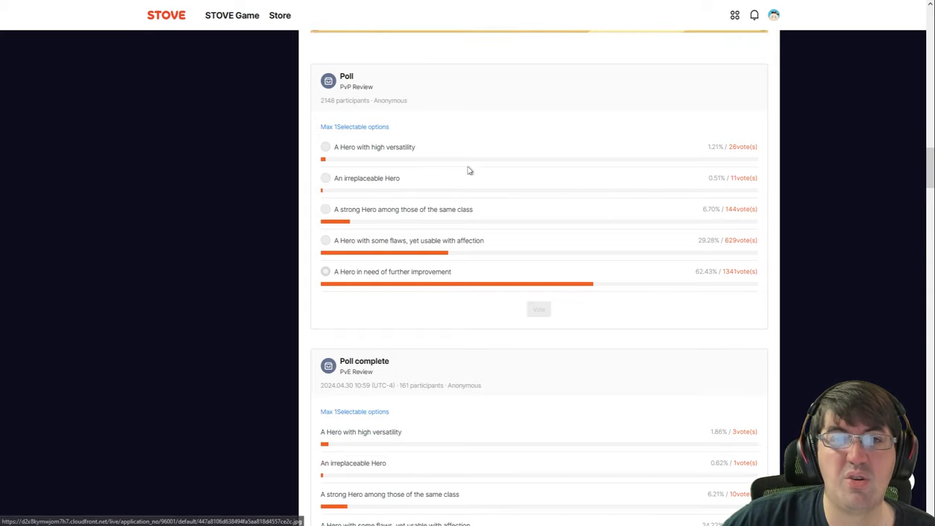
mouse_move(730, 286)
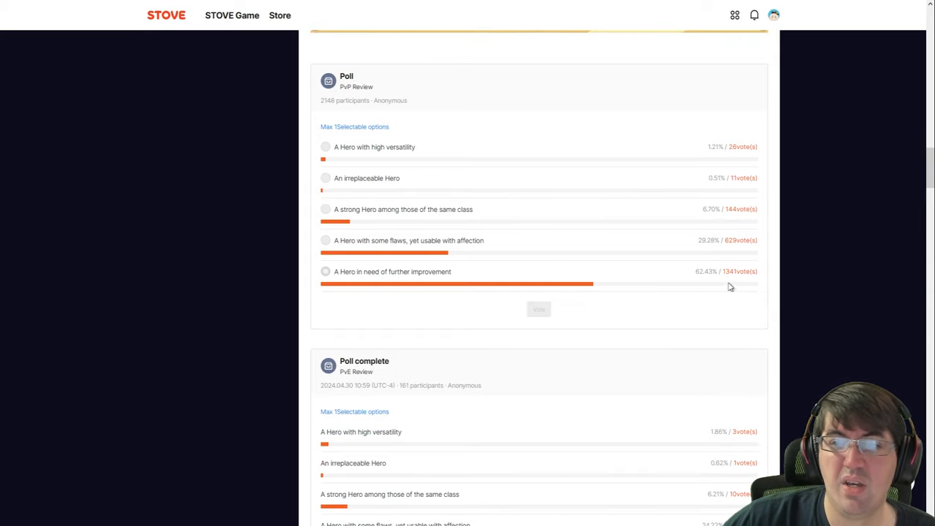
double_click(705, 270)
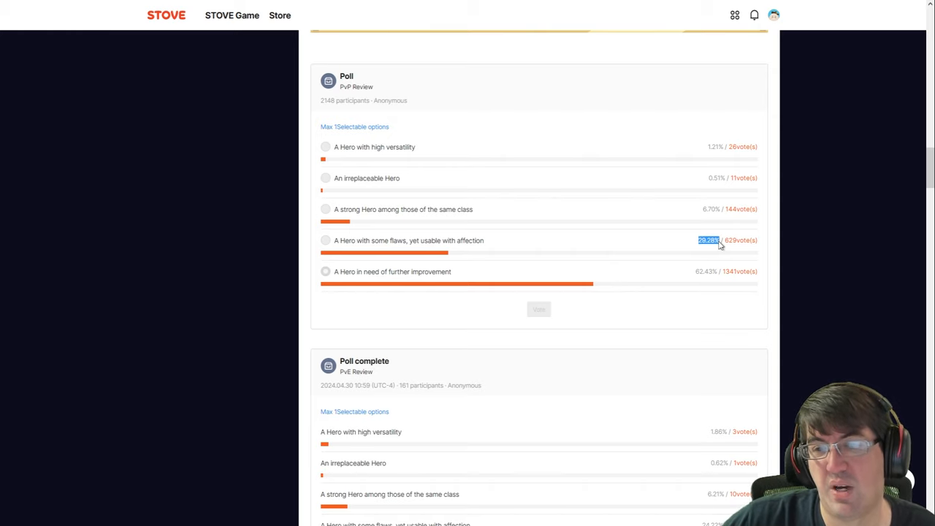
mouse_move(562, 262)
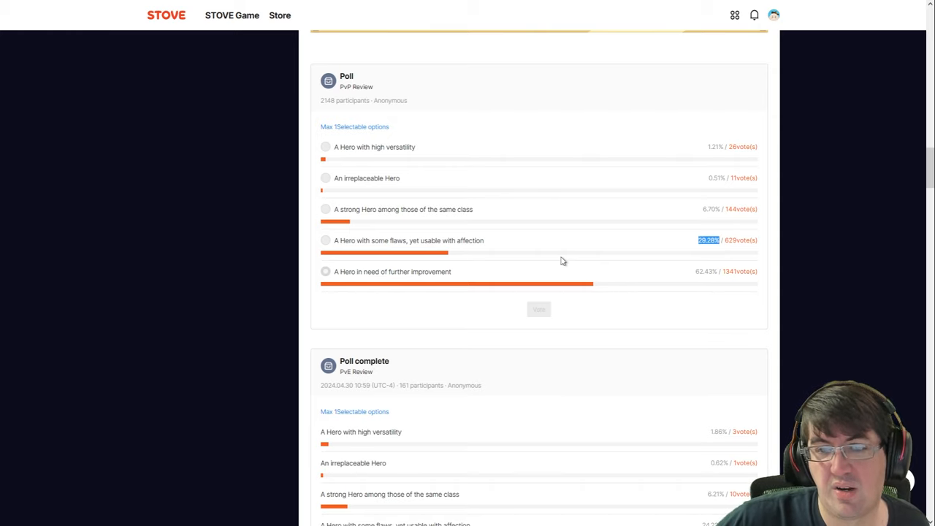
mouse_move(587, 257)
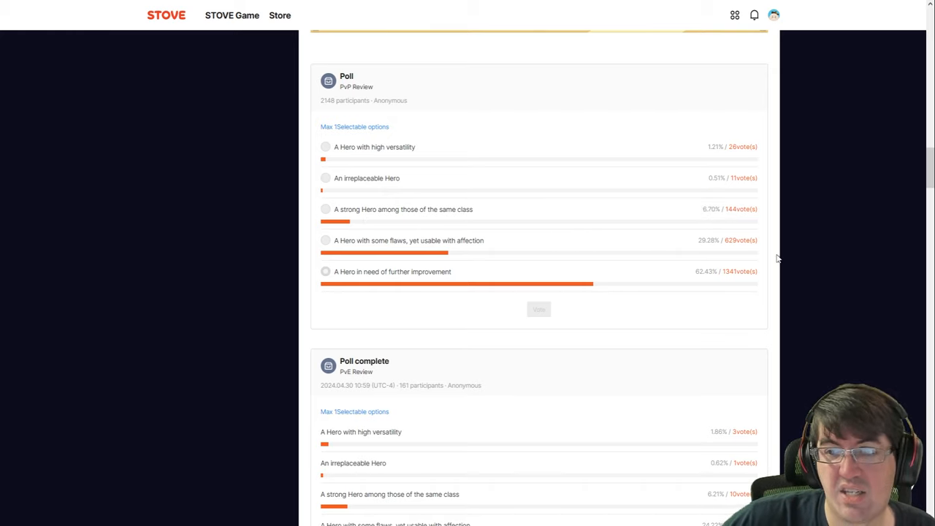
- Continue to Albedo's completed PvE Review poll, led by votes for further improvement
scroll("down", 3)
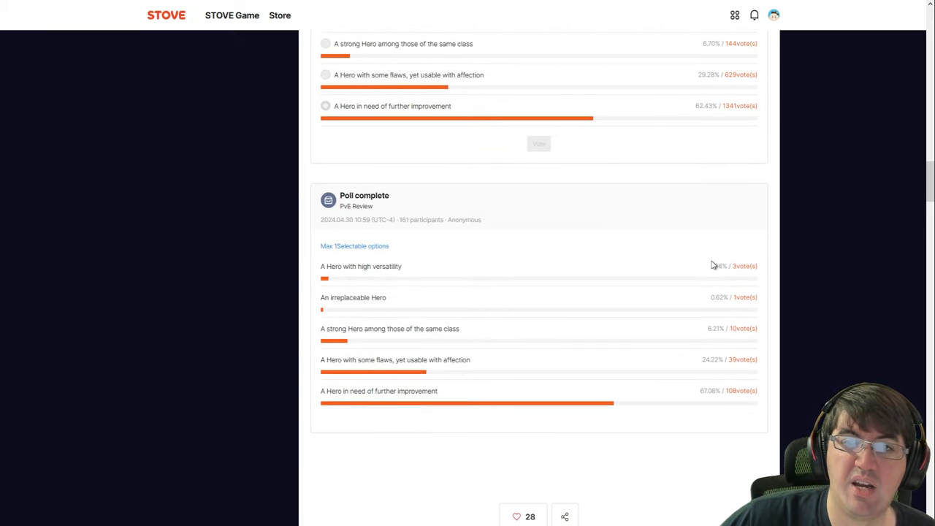
scroll("down", 3)
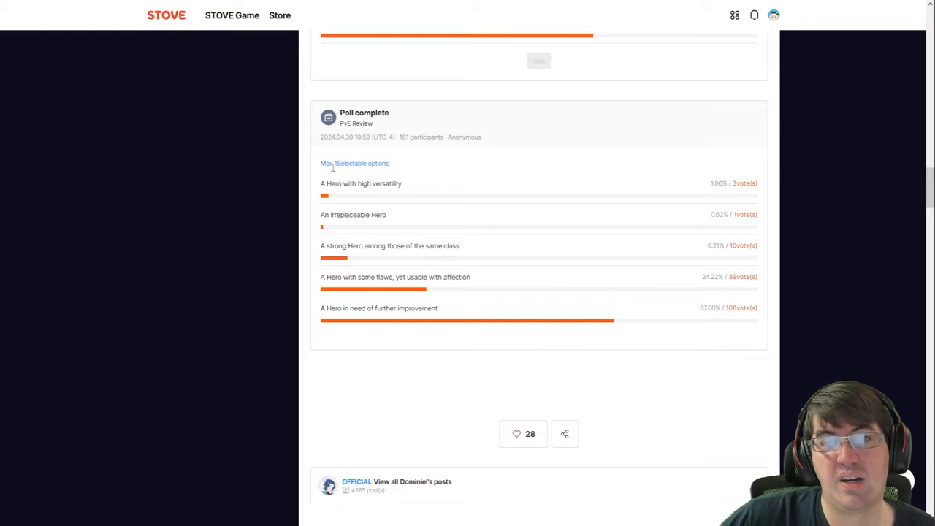
mouse_move(582, 237)
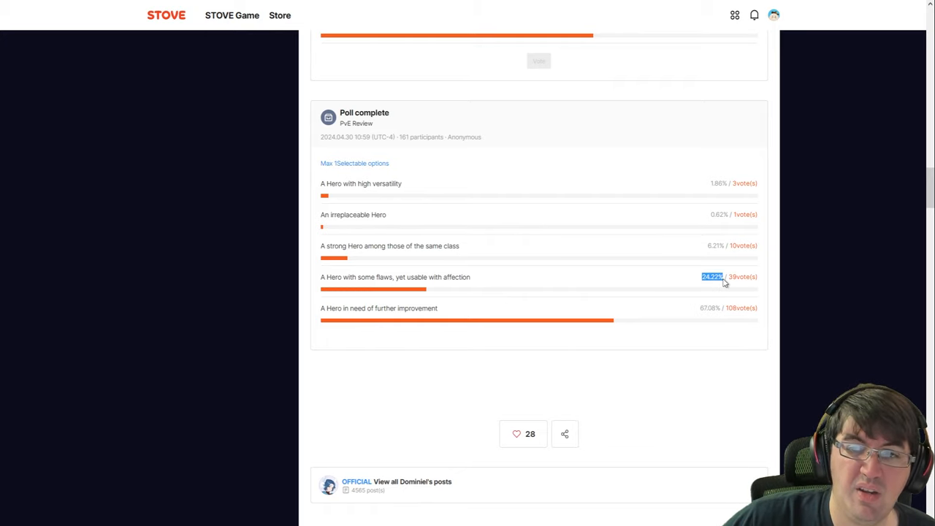
mouse_move(704, 324)
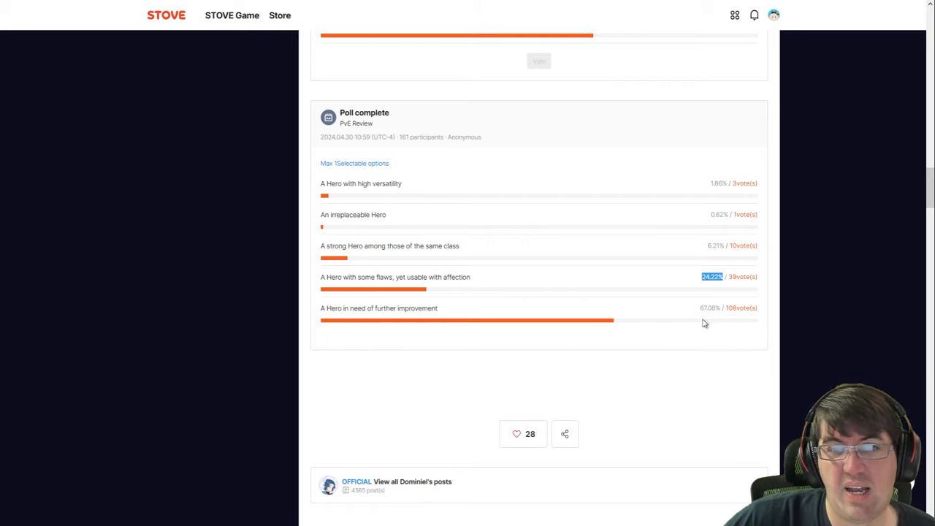
mouse_move(705, 369)
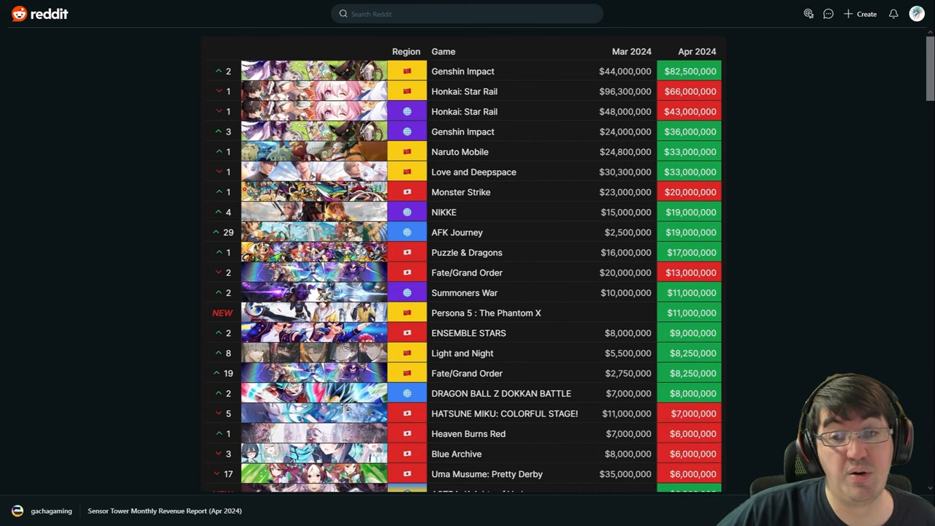
- Scroll the Sensor Tower April 2024 revenue table down toward the Epic Seven row
scroll("down", 3)
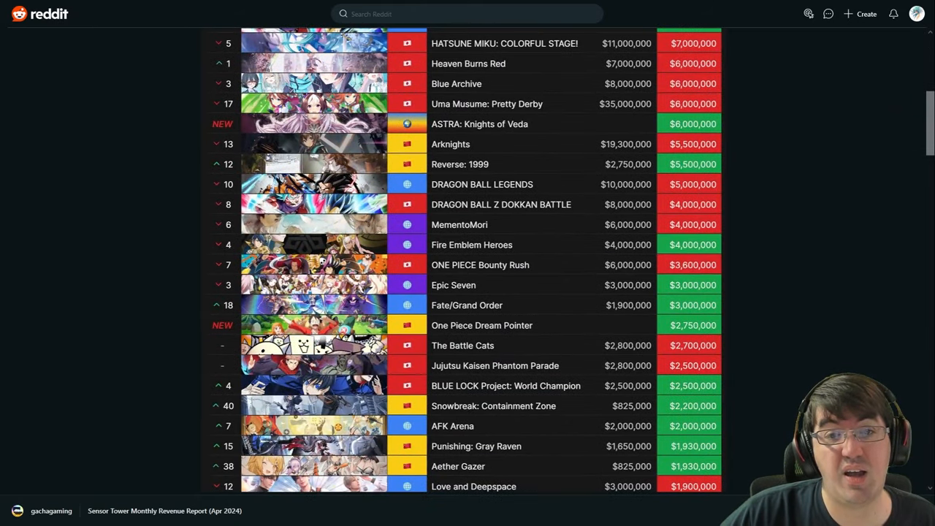